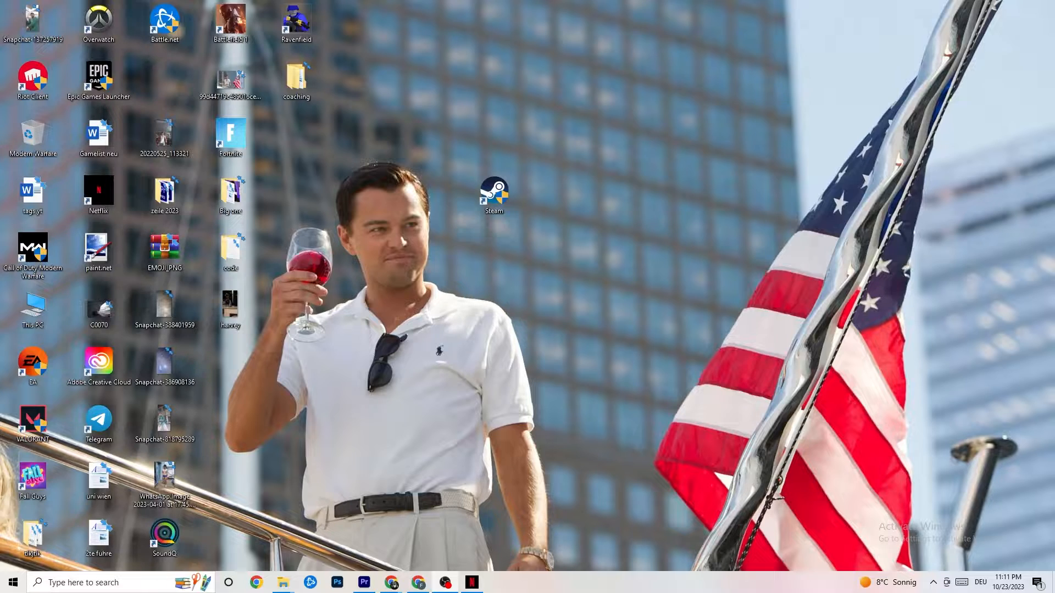
mouse_move(641, 366)
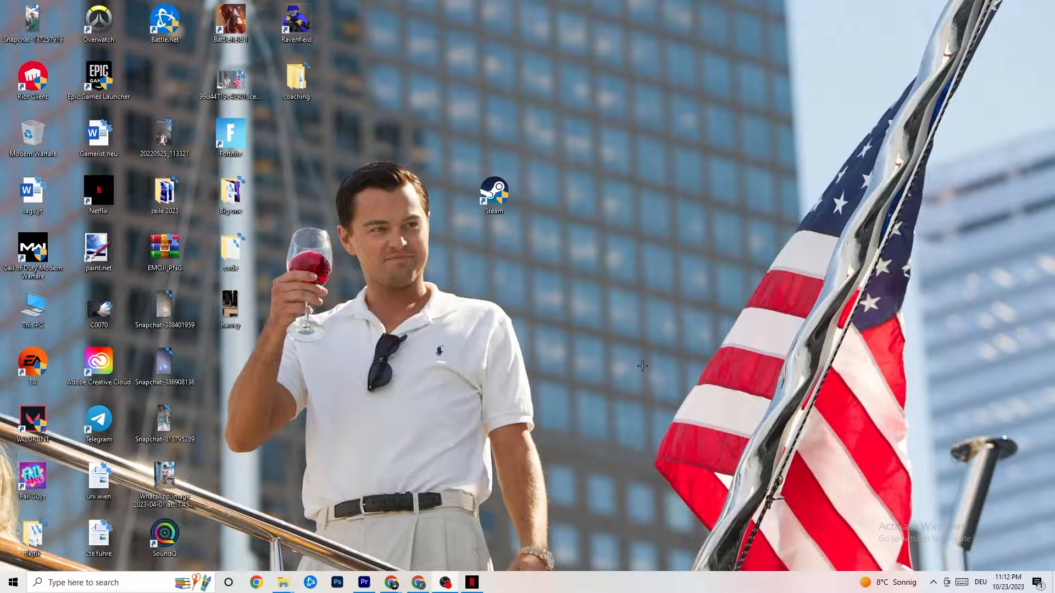
mouse_move(574, 303)
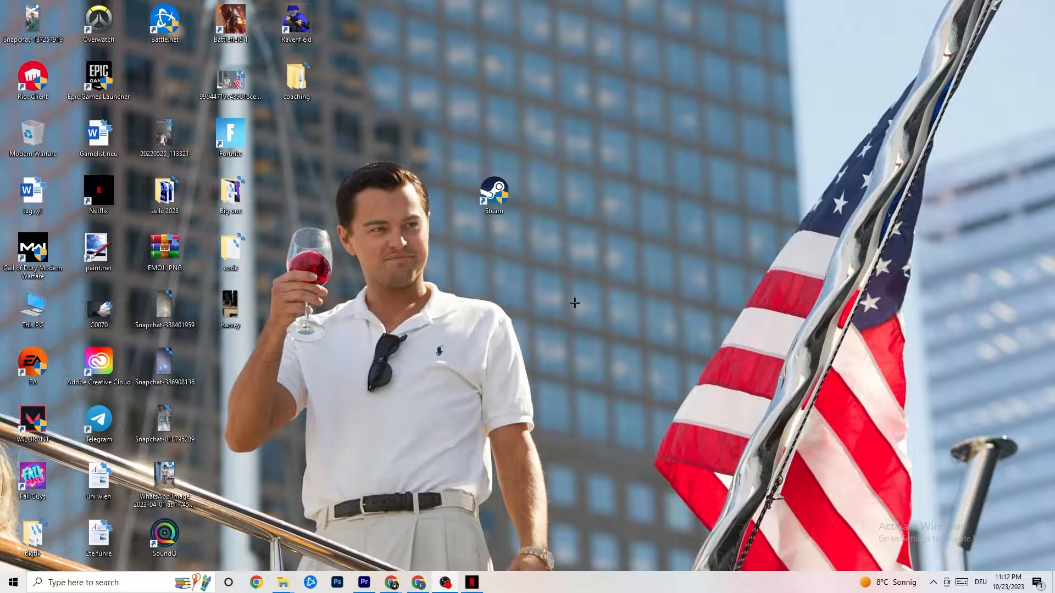
mouse_move(590, 109)
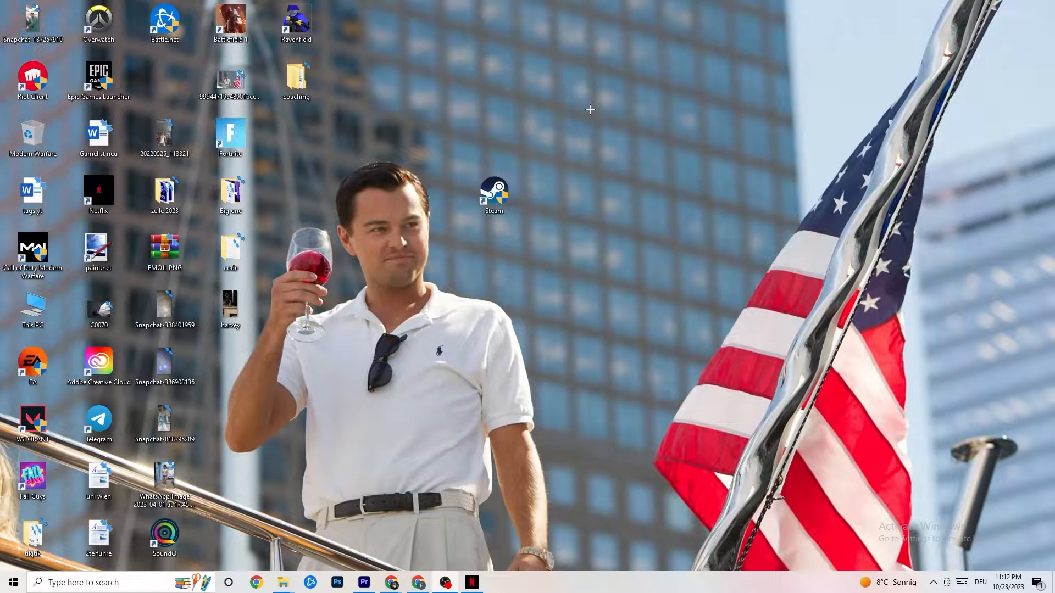
mouse_move(634, 91)
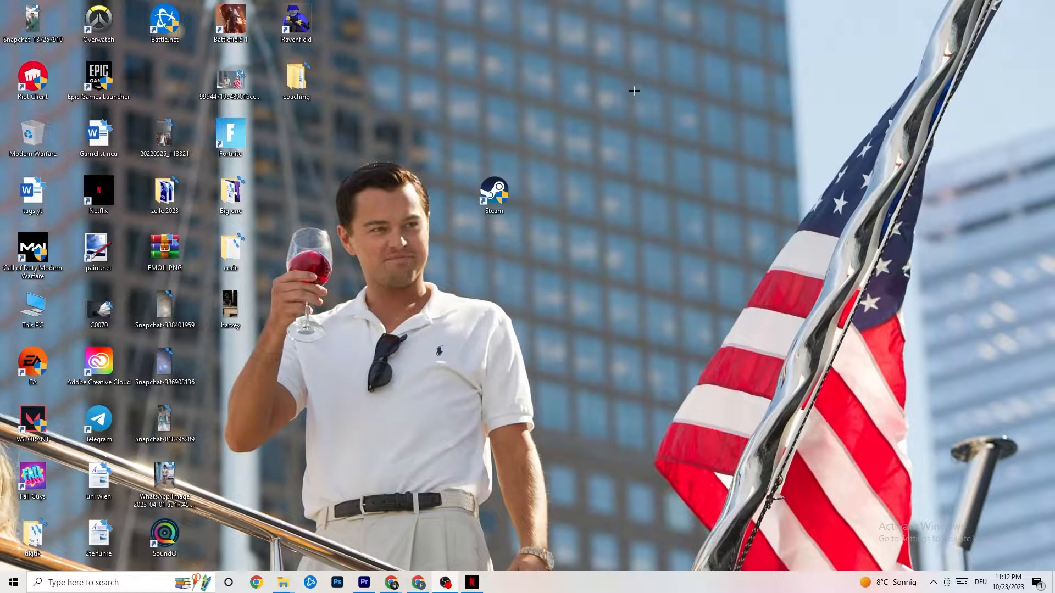
mouse_move(524, 341)
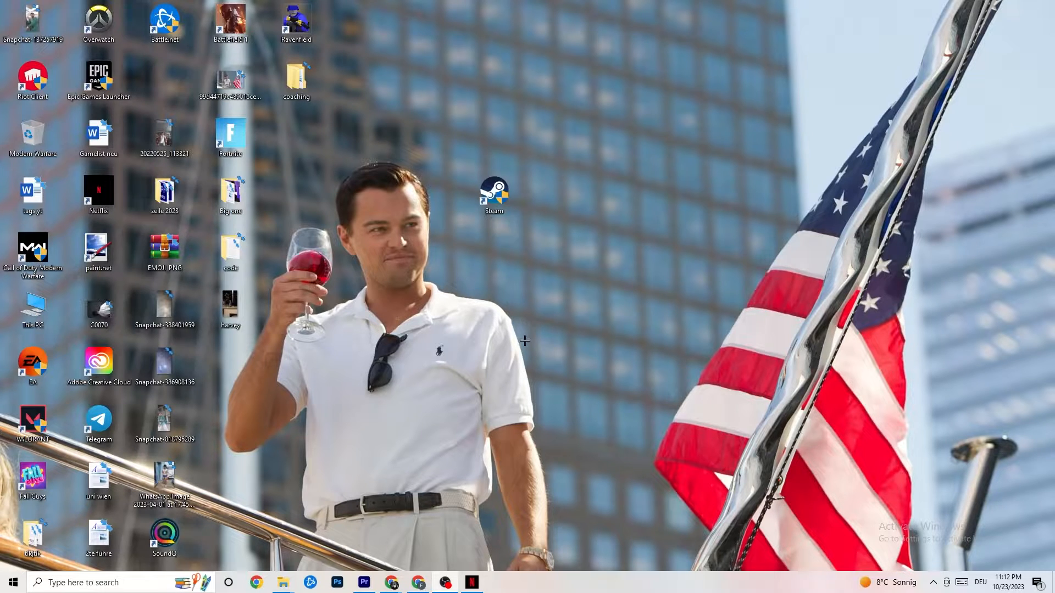
- Reach Network & Internet in Settings and show the adapter list (Ethernet, two VMware adapters)
left_click(9, 582)
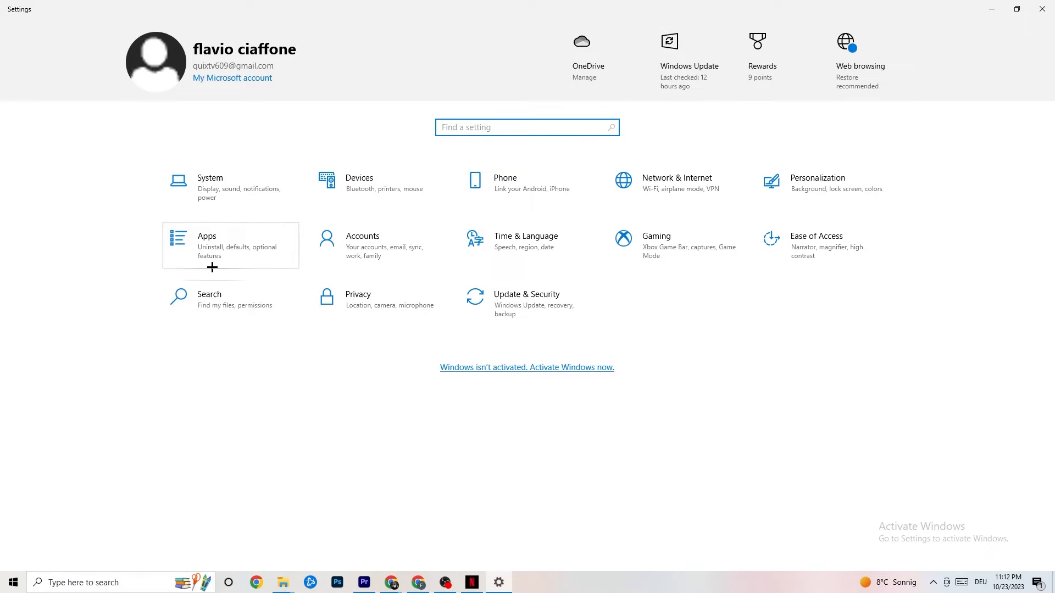
mouse_move(695, 187)
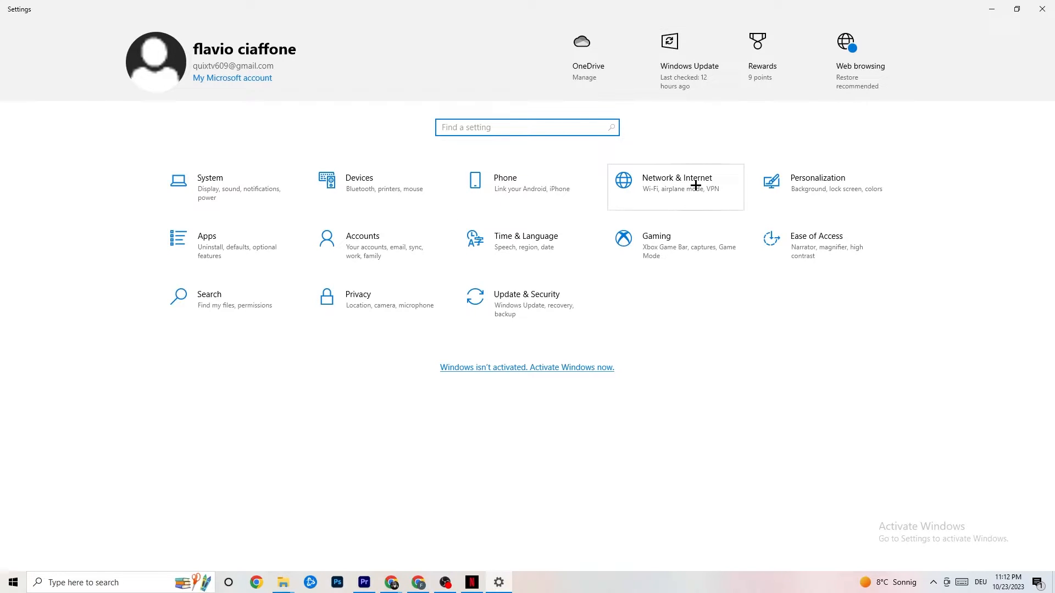
left_click(676, 178)
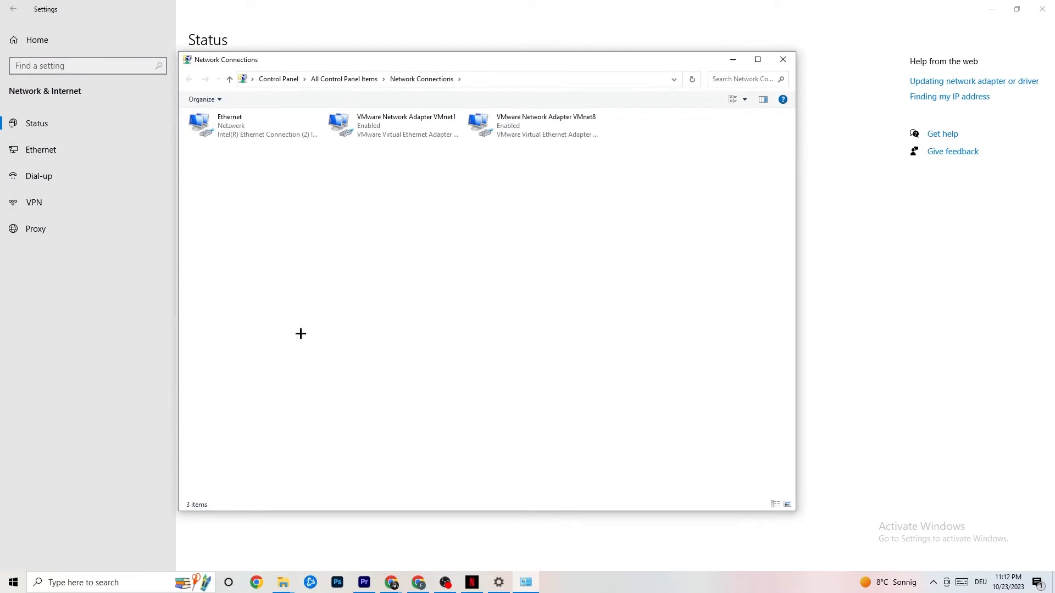
- Check the Ethernet connection's status dialog and dismiss it
double_click(254, 126)
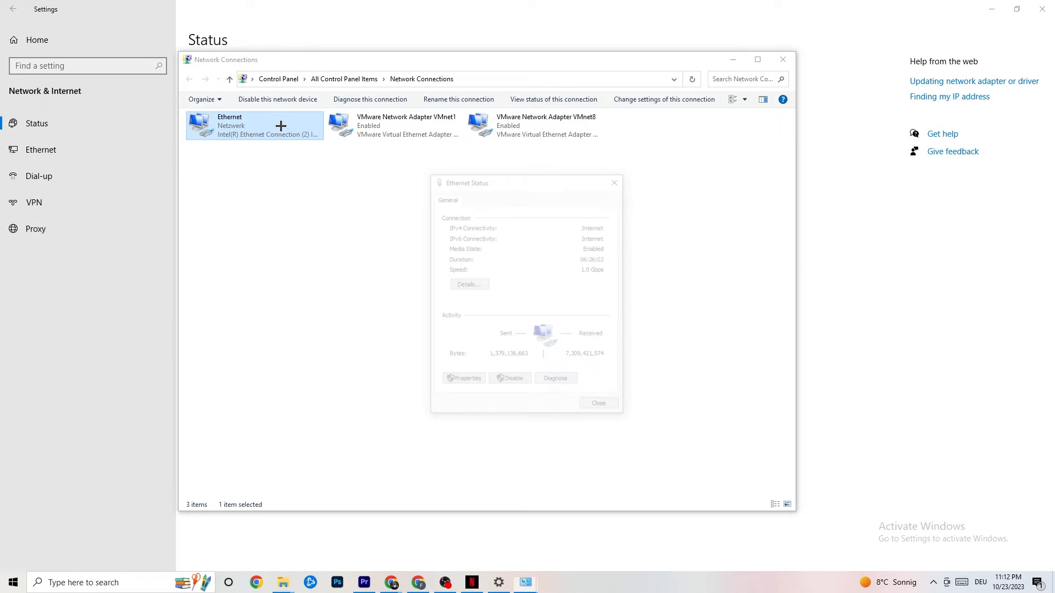
left_click(597, 402)
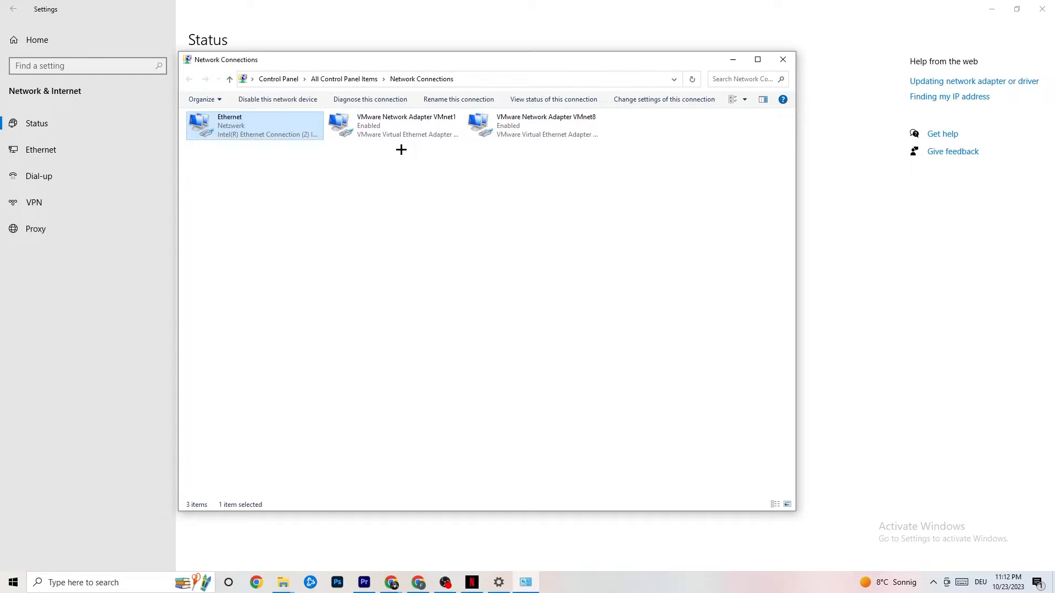
mouse_move(276, 133)
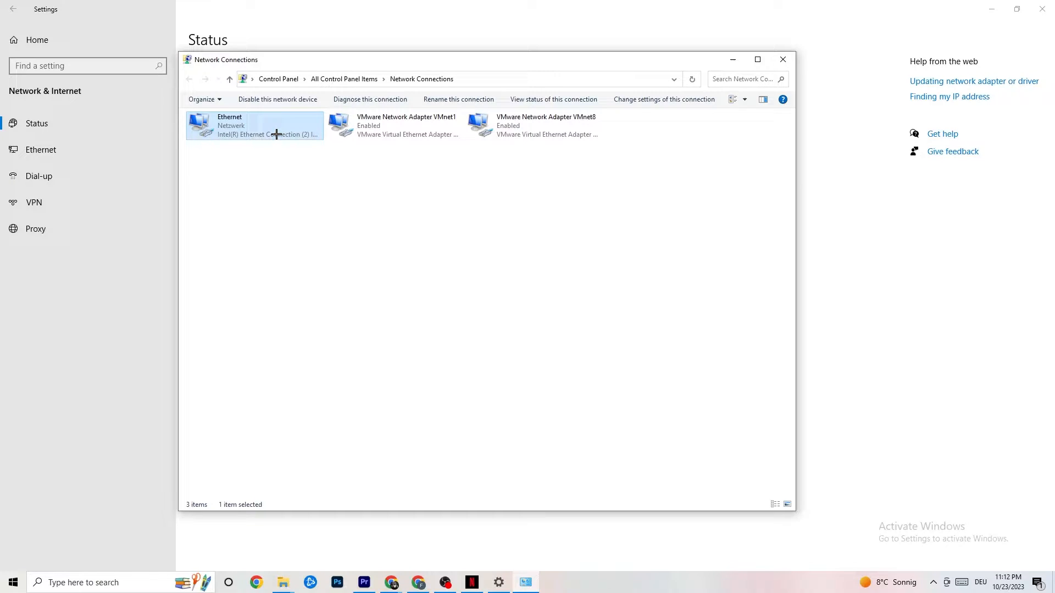
mouse_move(395, 264)
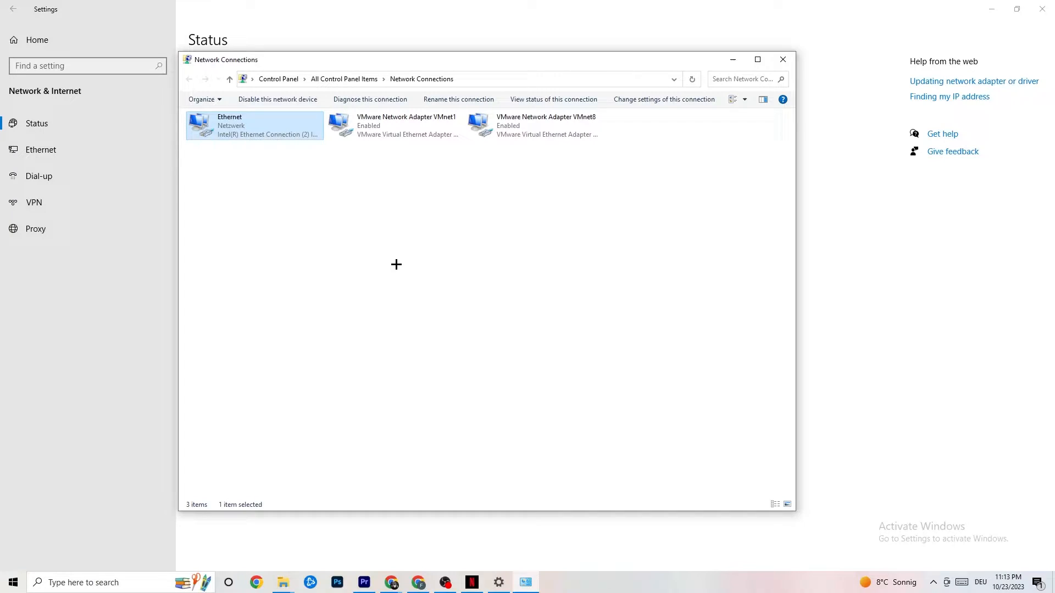
- Disable the Ethernet adapter and re-enable it from its context menu
right_click(259, 125)
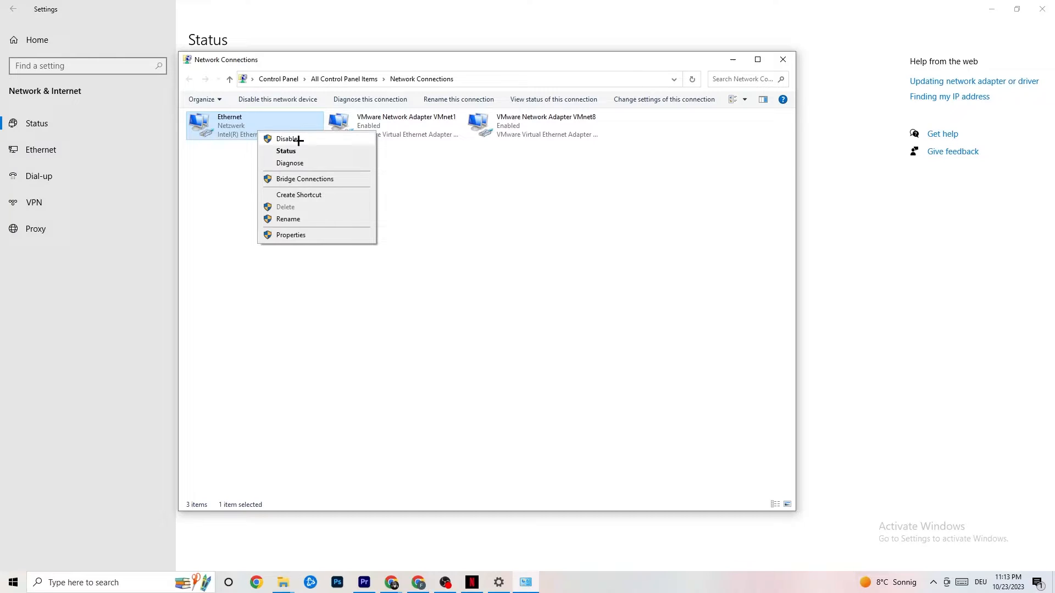
left_click(288, 139)
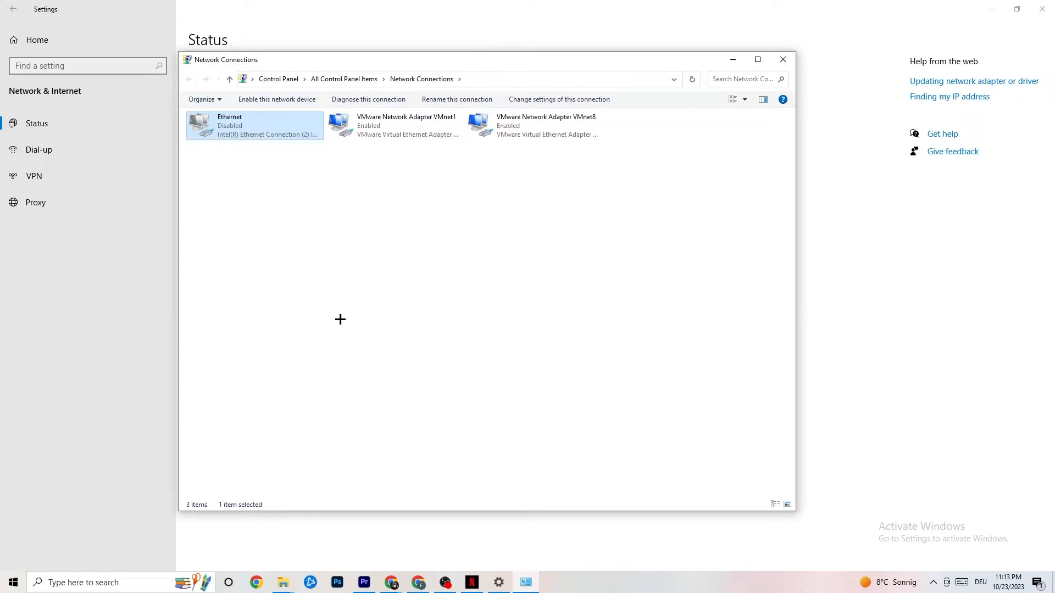
right_click(255, 126)
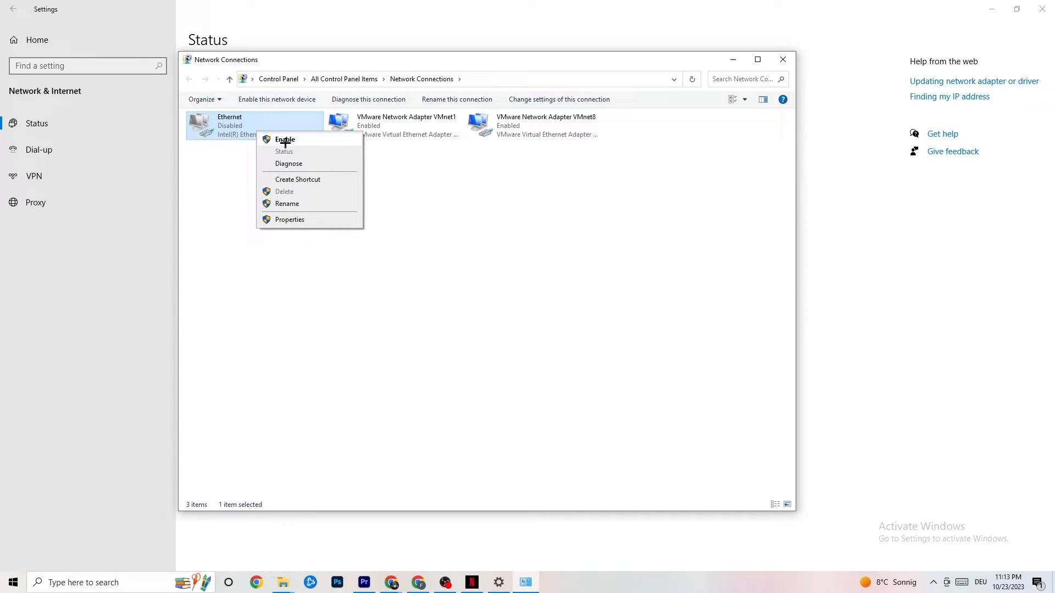
left_click(285, 139)
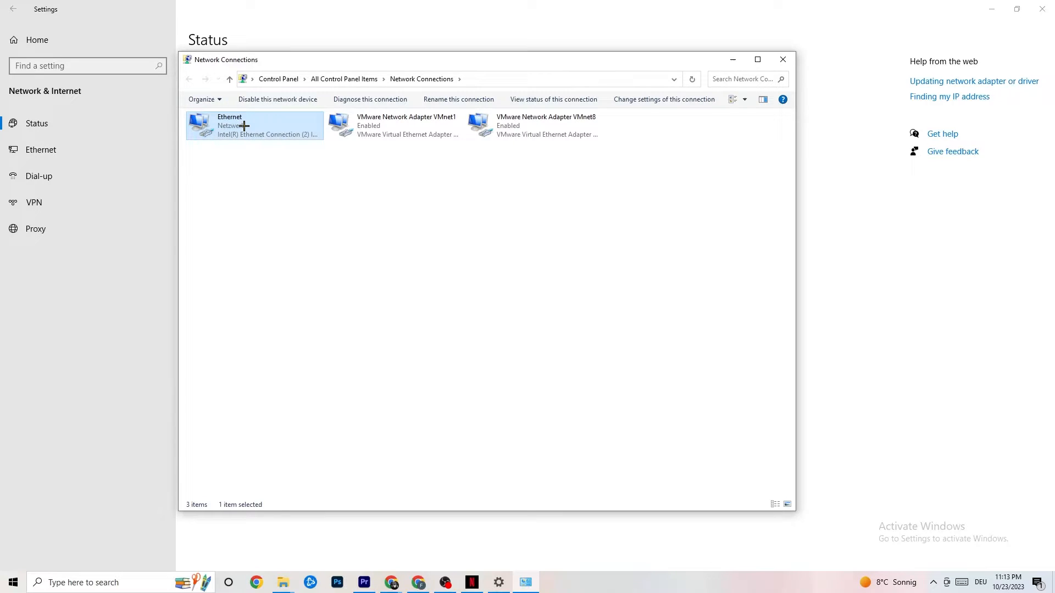
mouse_move(792, 62)
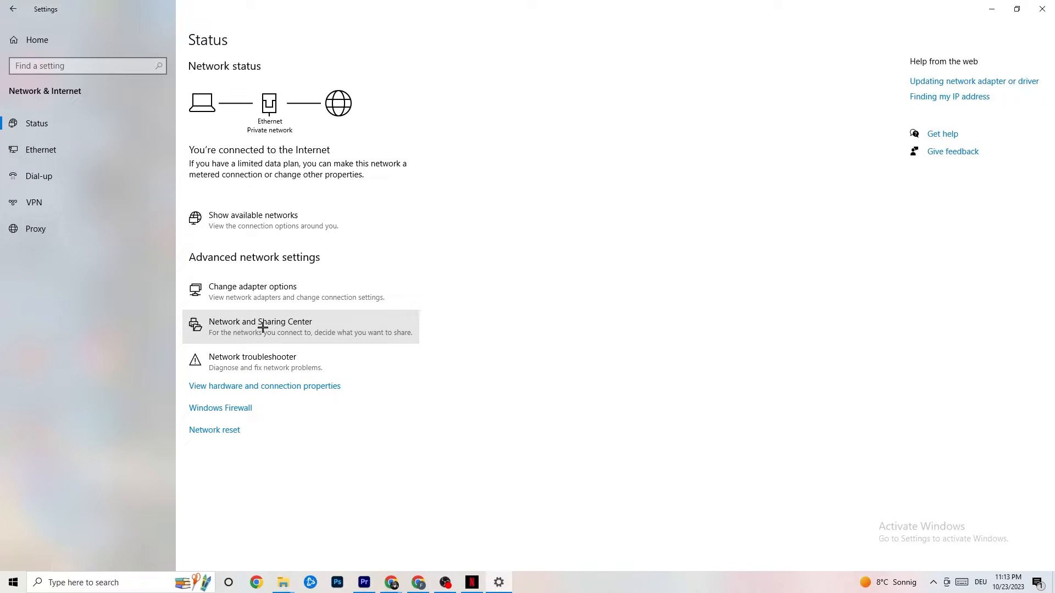
- Show the Network and Sharing Center maximized with the private network Netzwerk on Ethernet
left_click(261, 327)
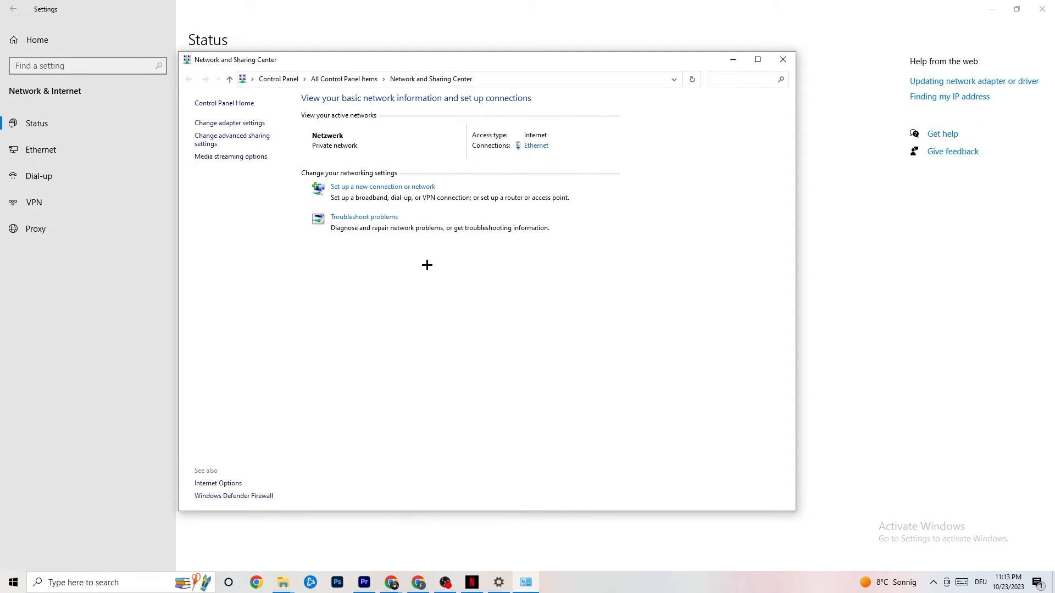
left_click(756, 60)
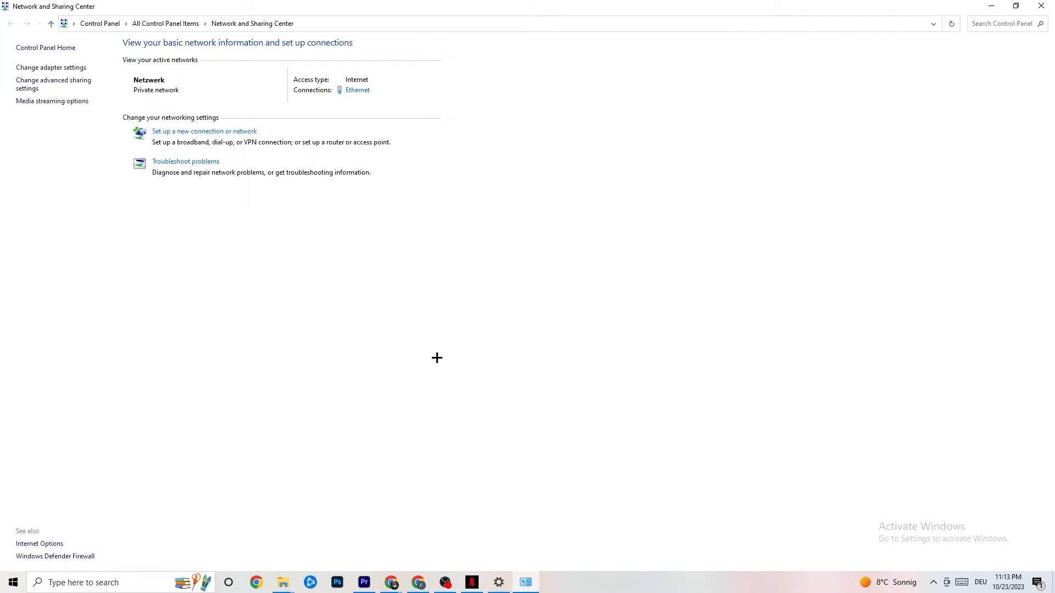
mouse_move(298, 79)
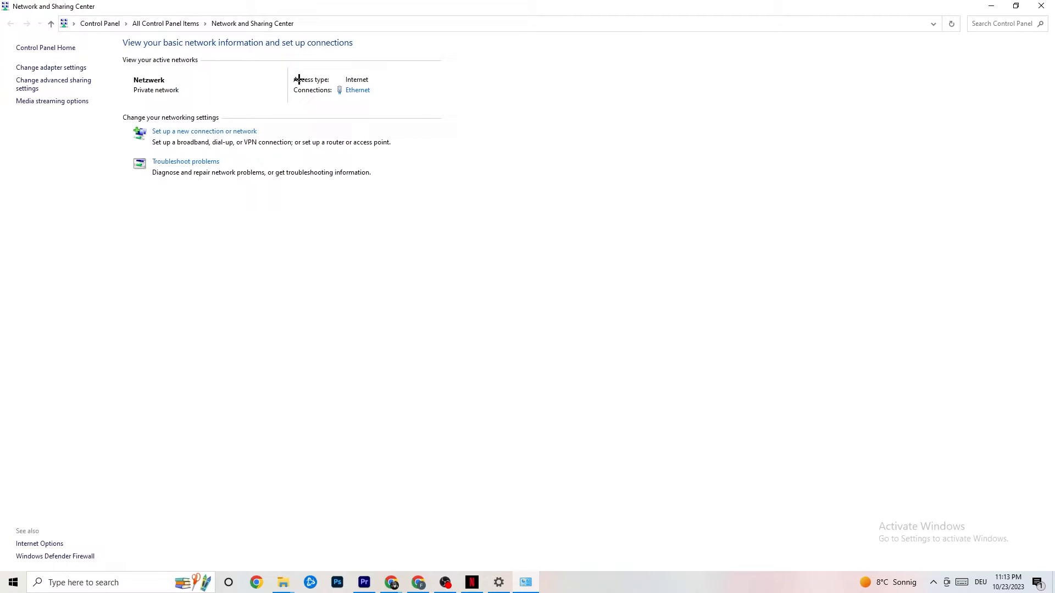
mouse_move(345, 86)
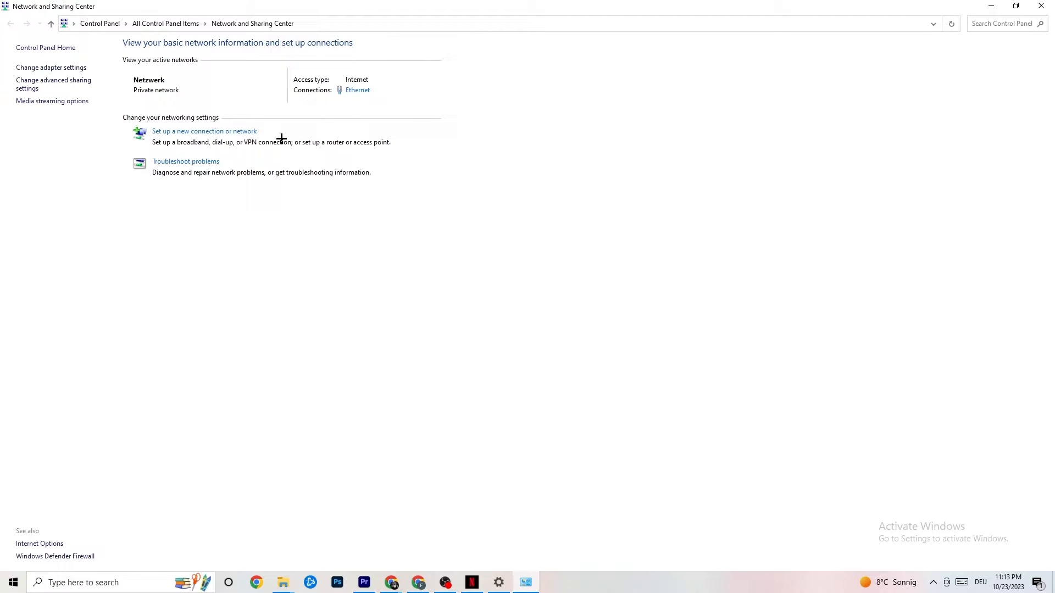
mouse_move(228, 267)
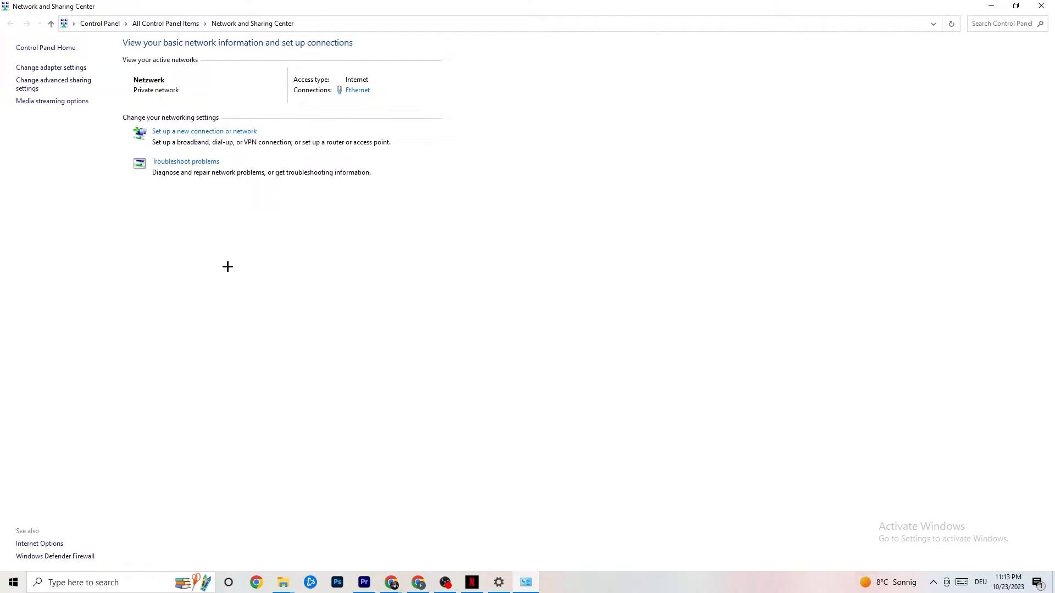
mouse_move(202, 165)
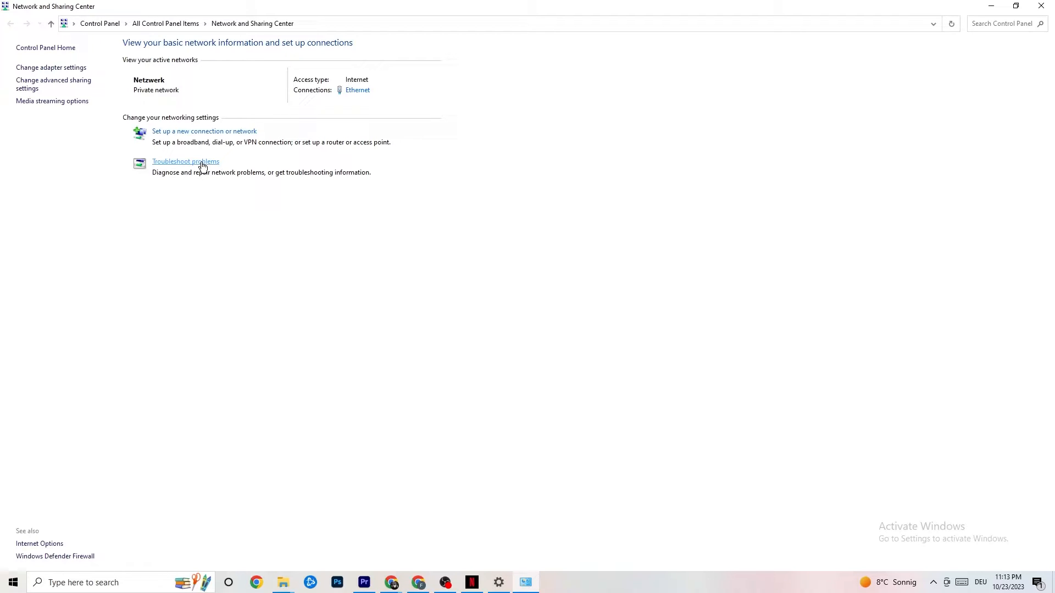
- Show the Troubleshoot page, which reports no recommended troubleshooters right now
left_click(185, 161)
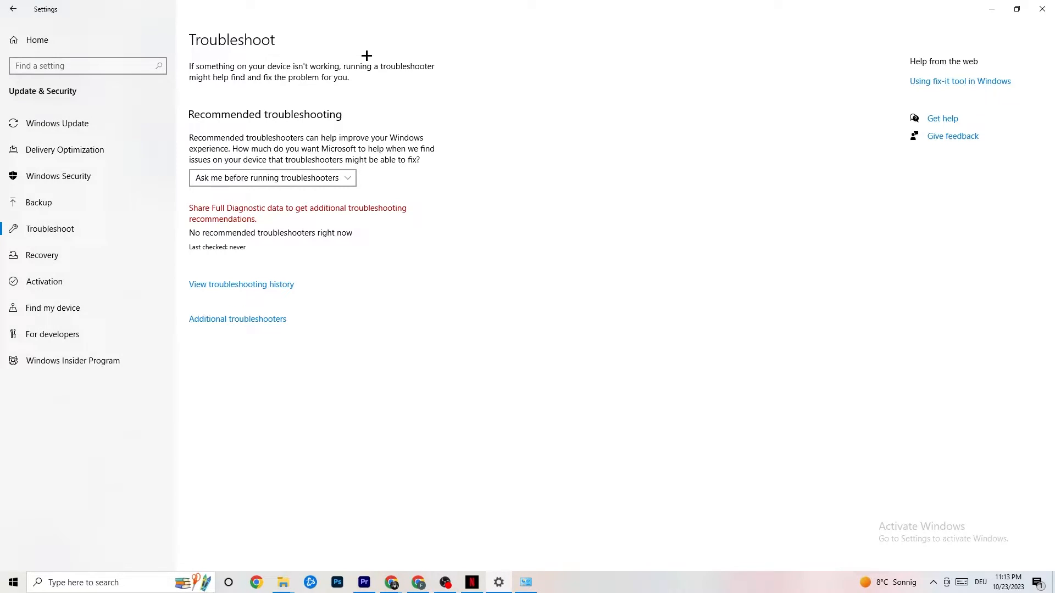
mouse_move(61, 228)
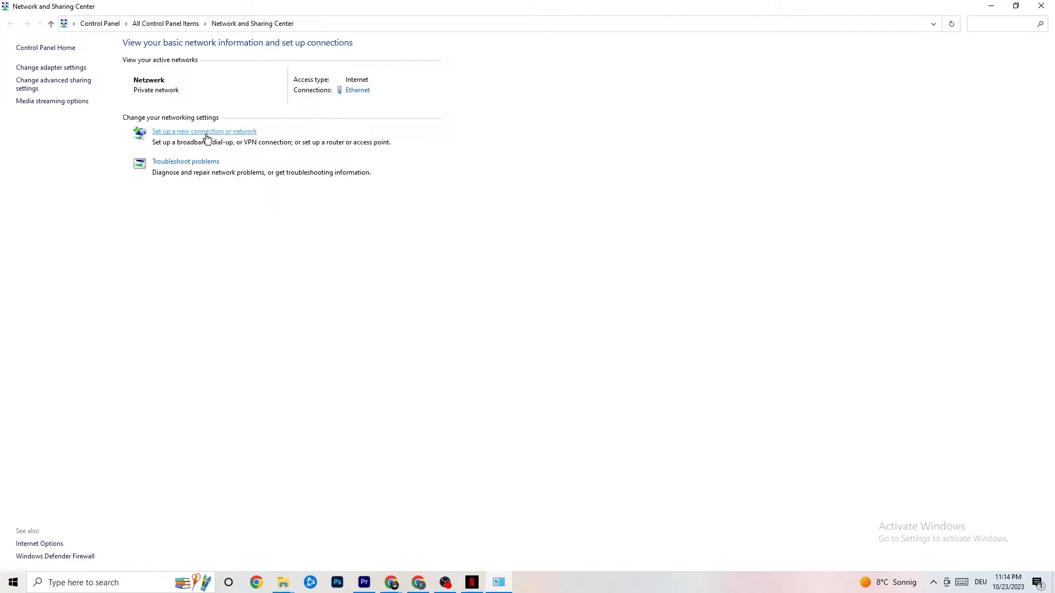
- Bring up Ethernet Status, move it left, and show the Ethernet Properties protocol list
left_click(357, 90)
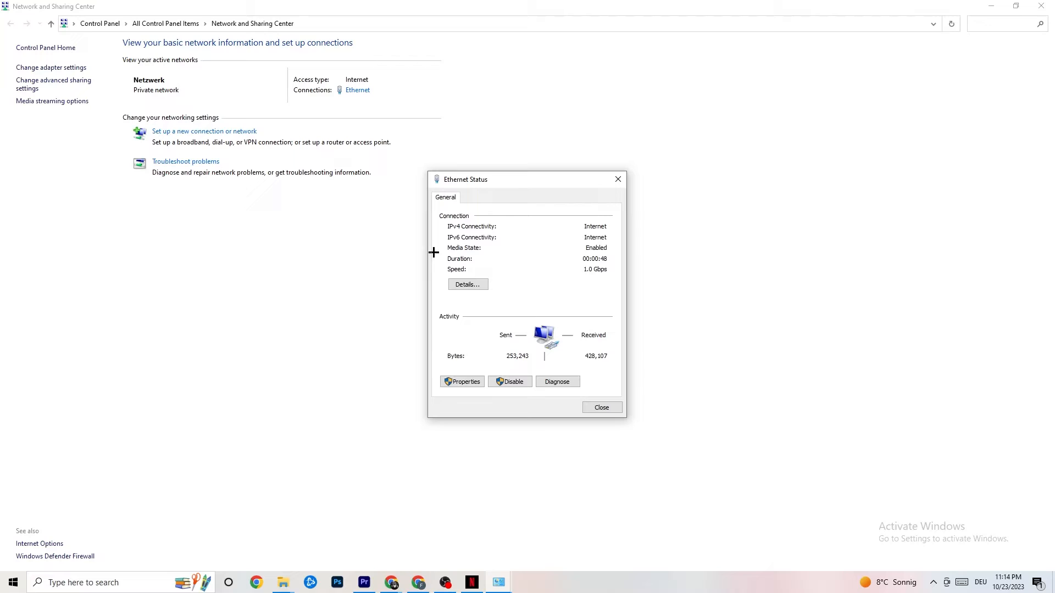
left_click_drag(525, 179, 358, 161)
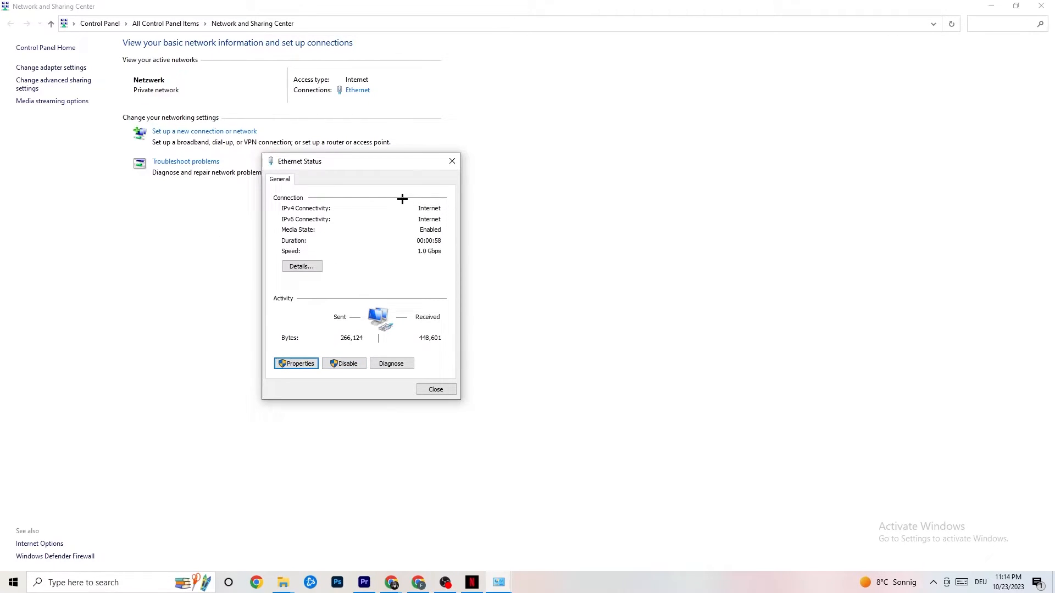
left_click(296, 364)
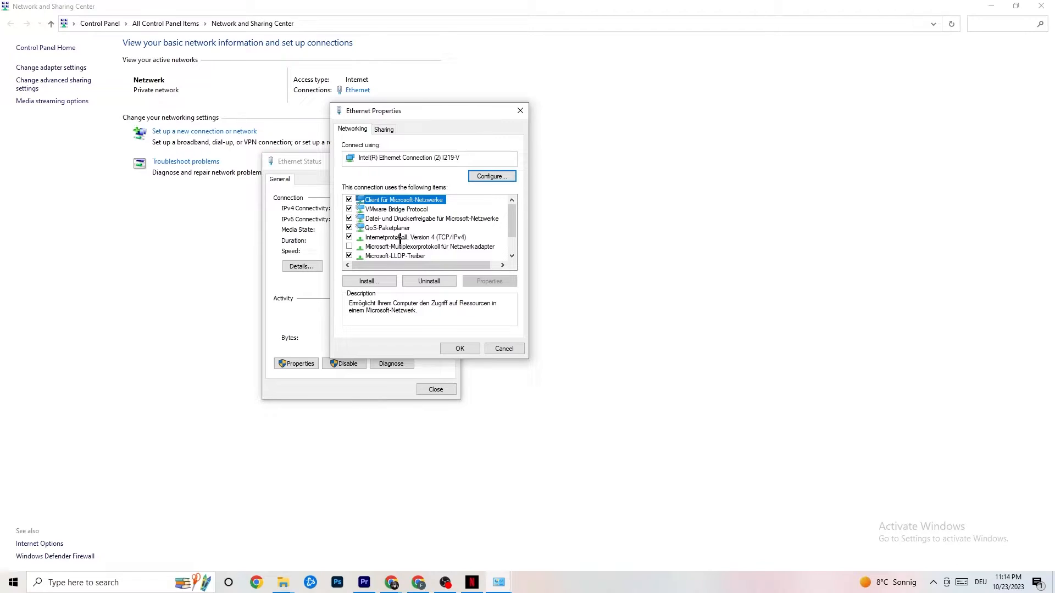
- In IPv4 properties choose manual DNS servers, clear the started '44' entry, and confirm
left_click(488, 281)
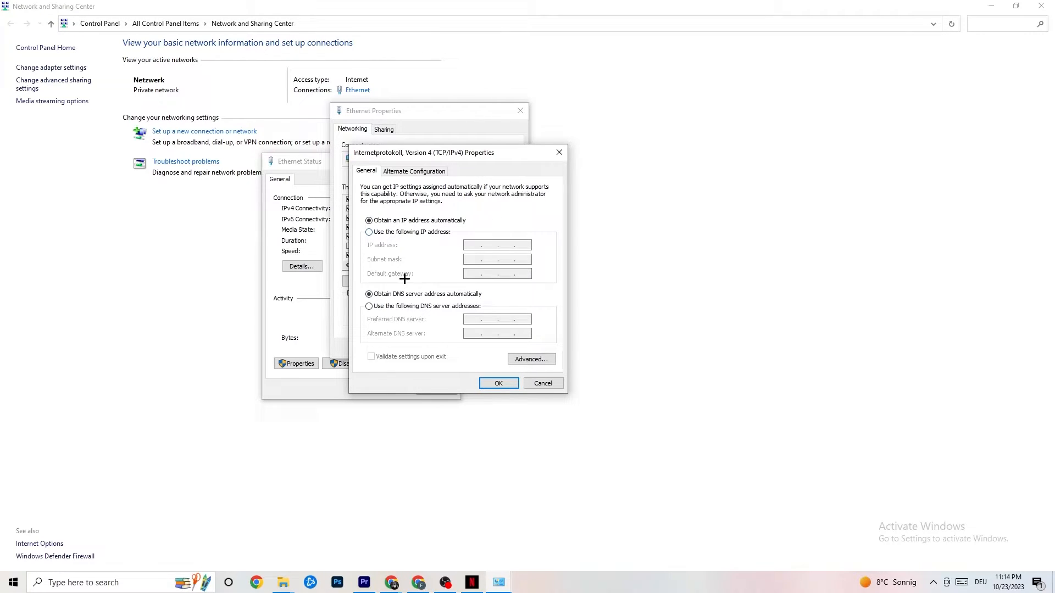
mouse_move(425, 305)
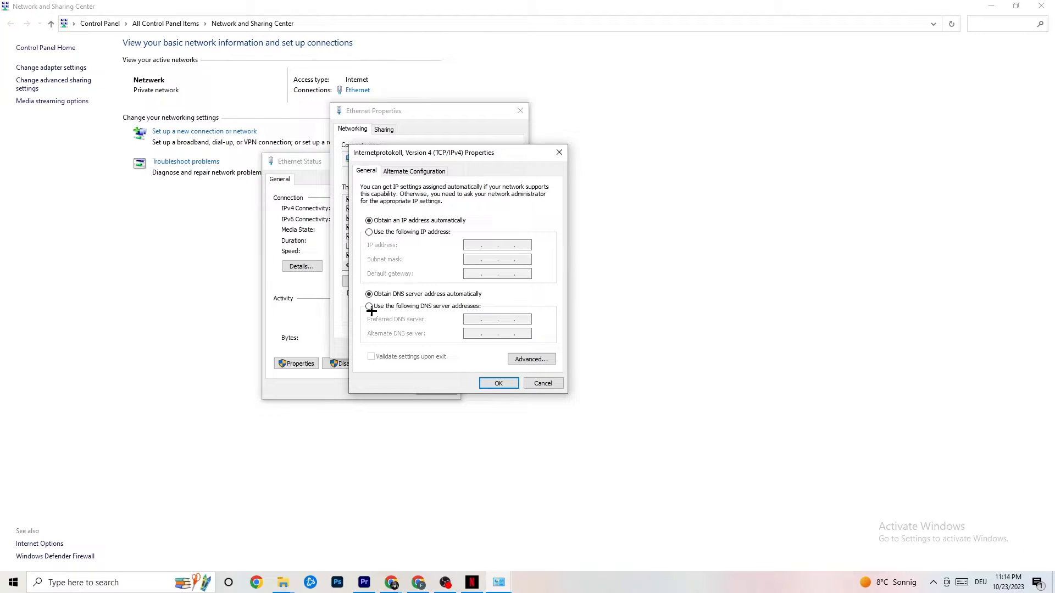
left_click(368, 306)
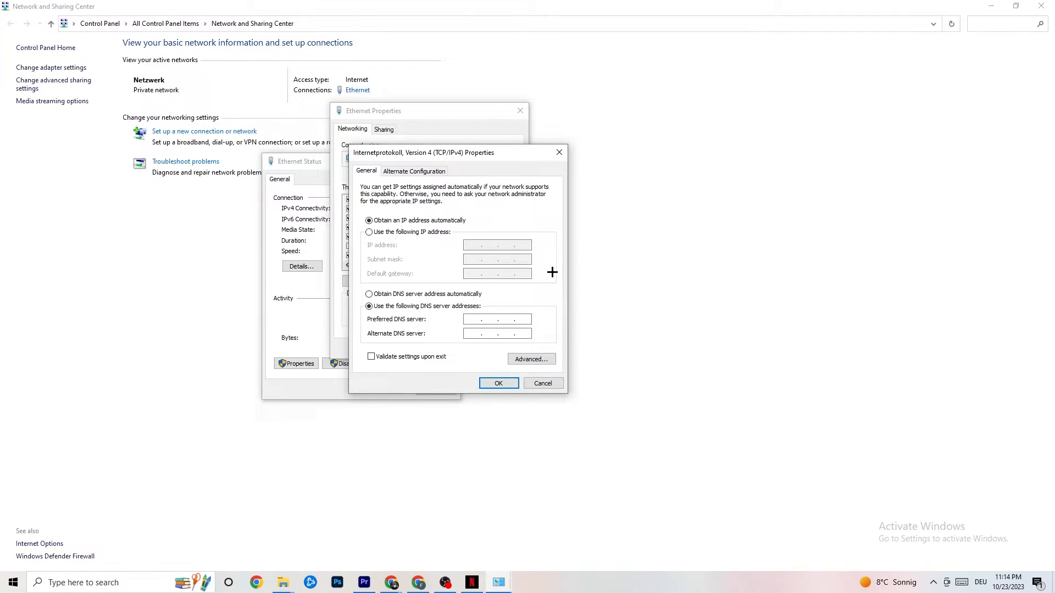
left_click(496, 318)
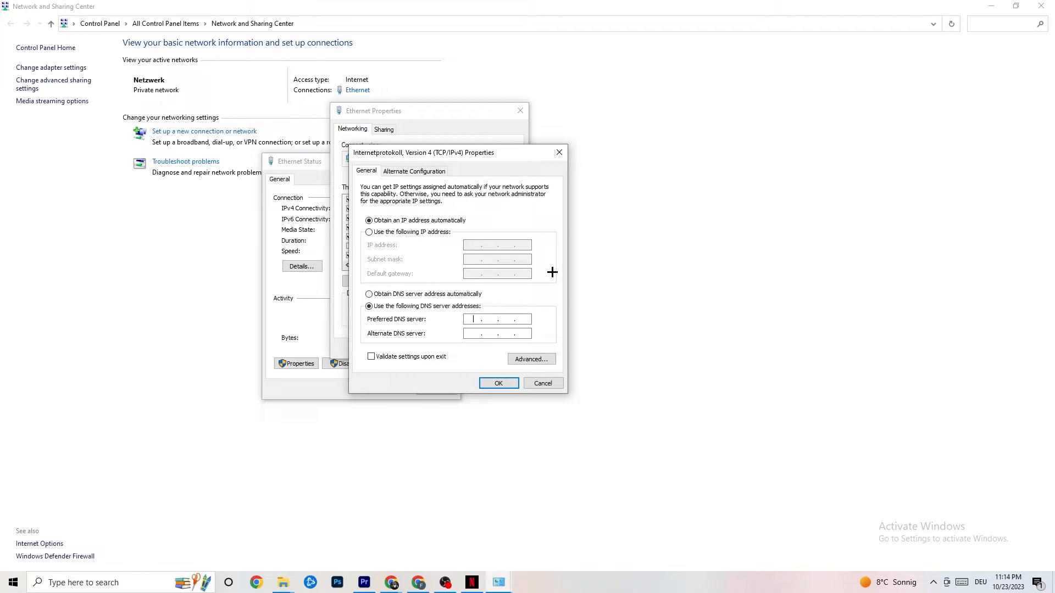
type("44")
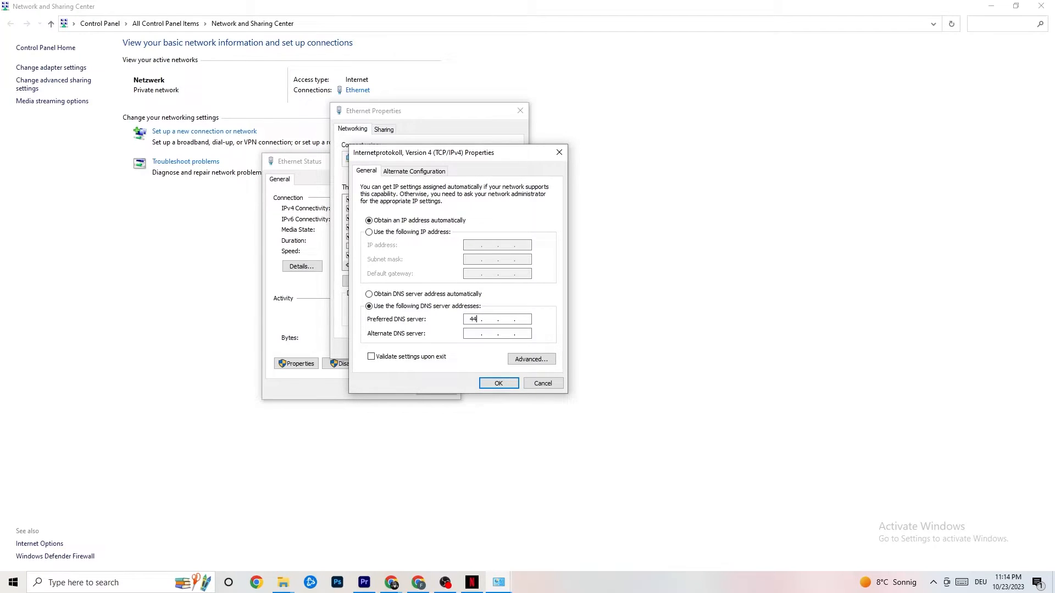
key("backspace")
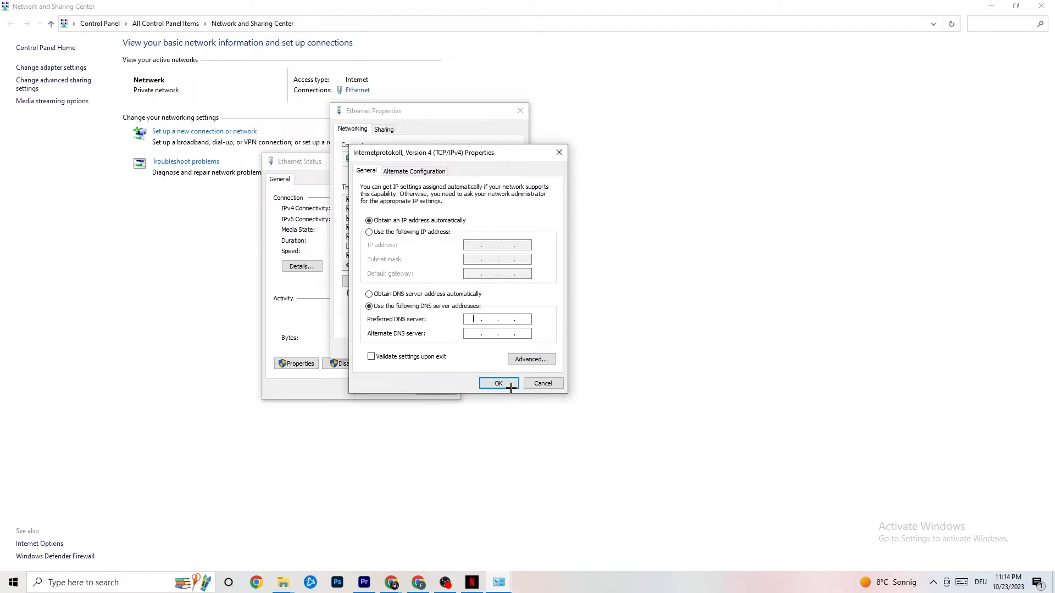
left_click(498, 383)
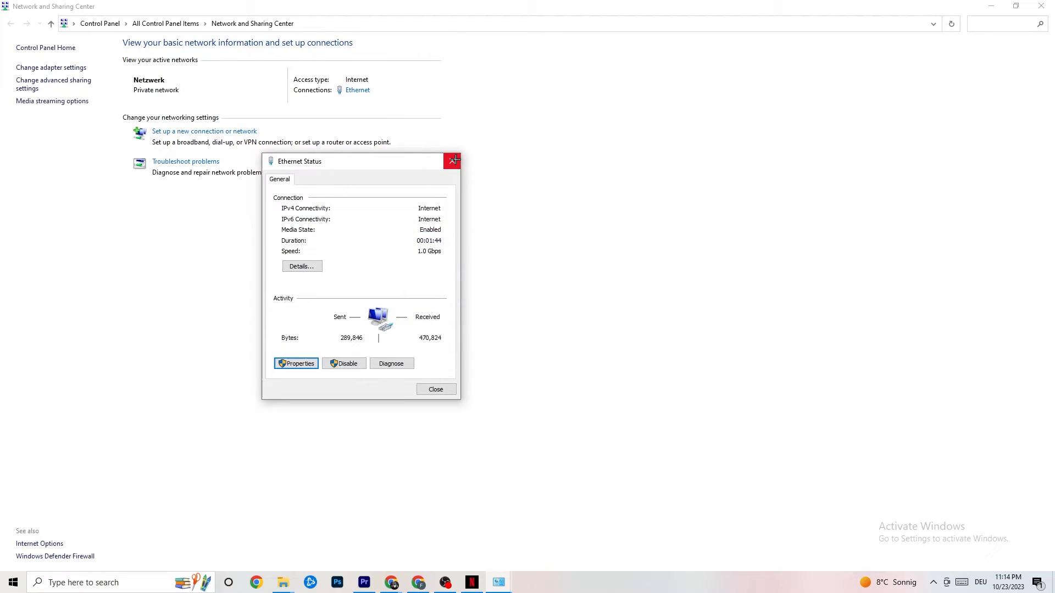
- Dismiss Ethernet Status and show the Network & Internet status reporting Ethernet connected
left_click(453, 161)
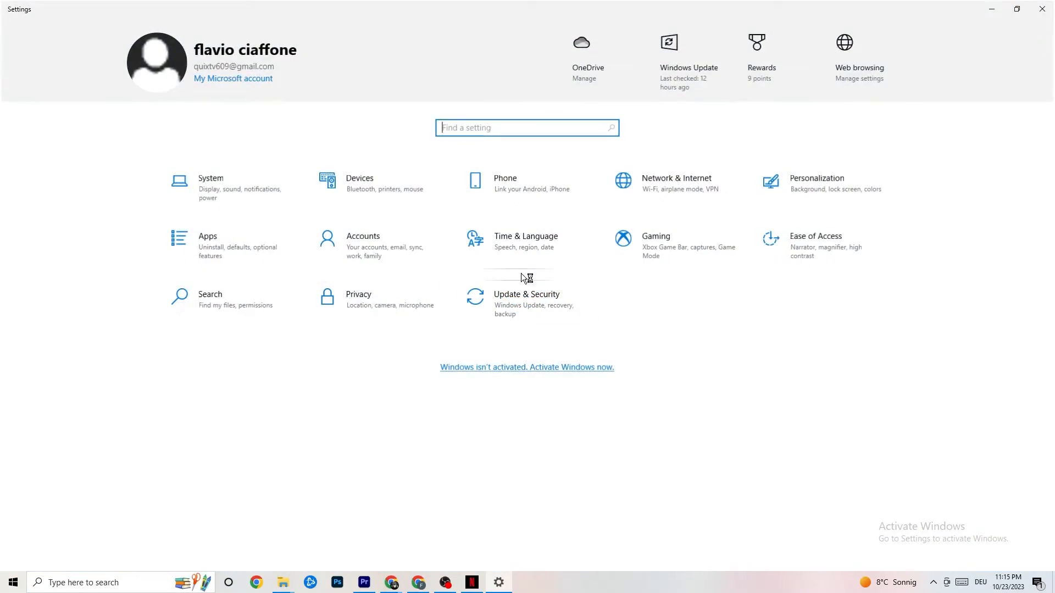
left_click(677, 182)
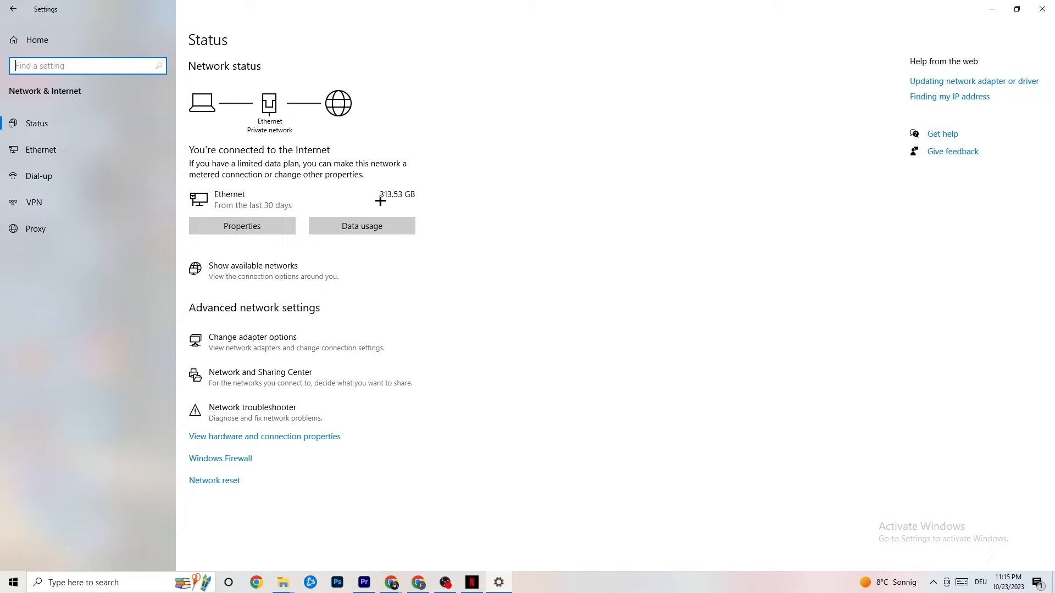
mouse_move(300, 412)
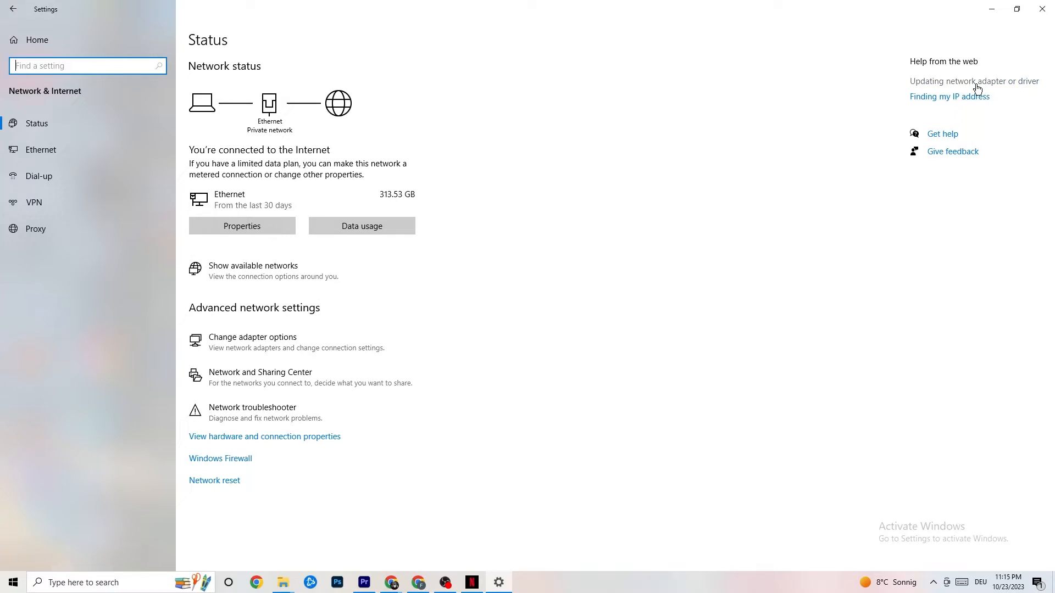
left_click(973, 81)
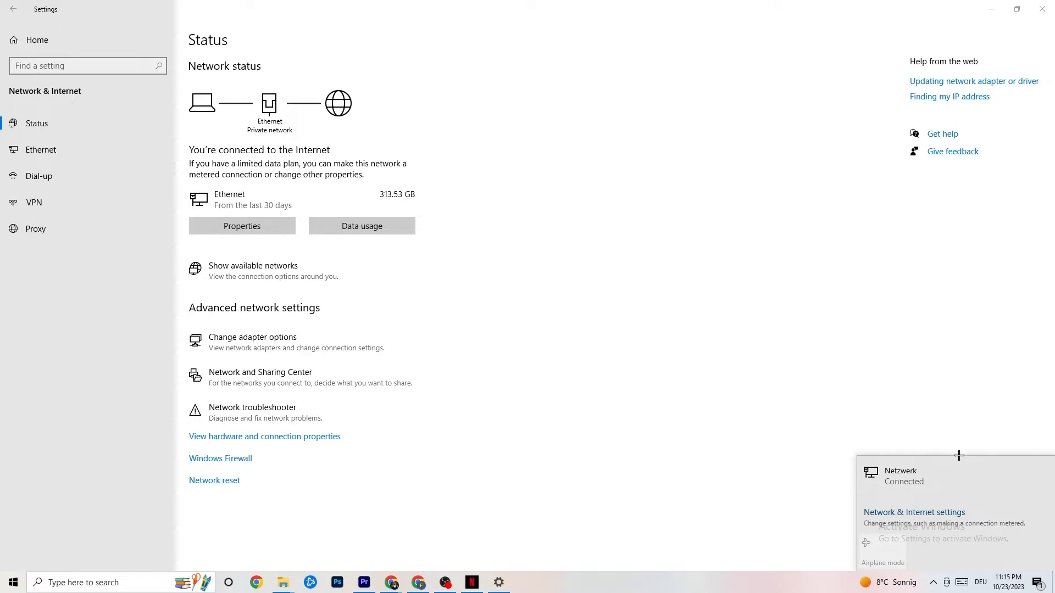
mouse_move(930, 515)
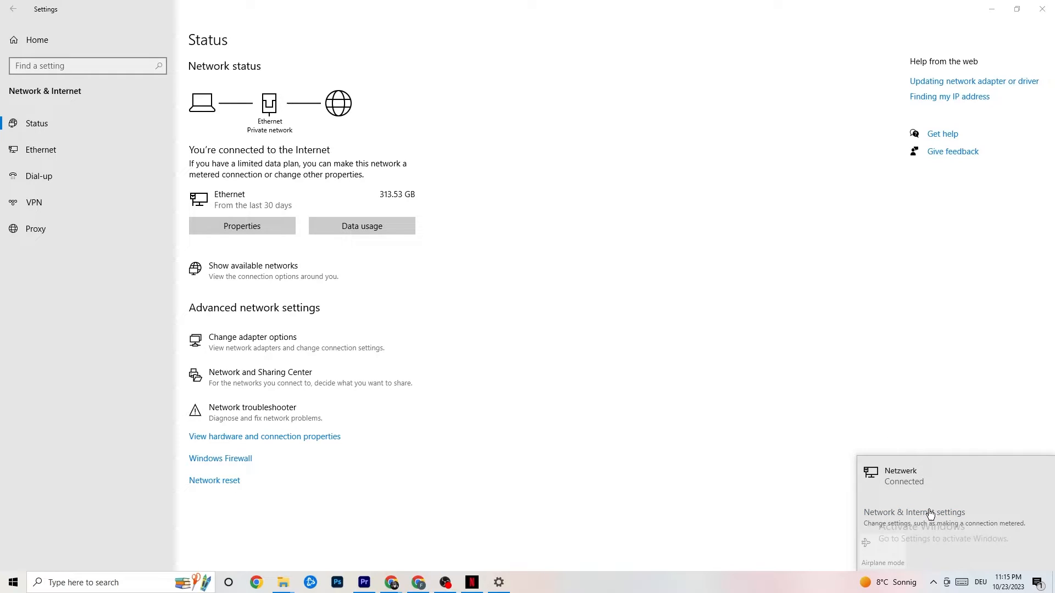
mouse_move(803, 413)
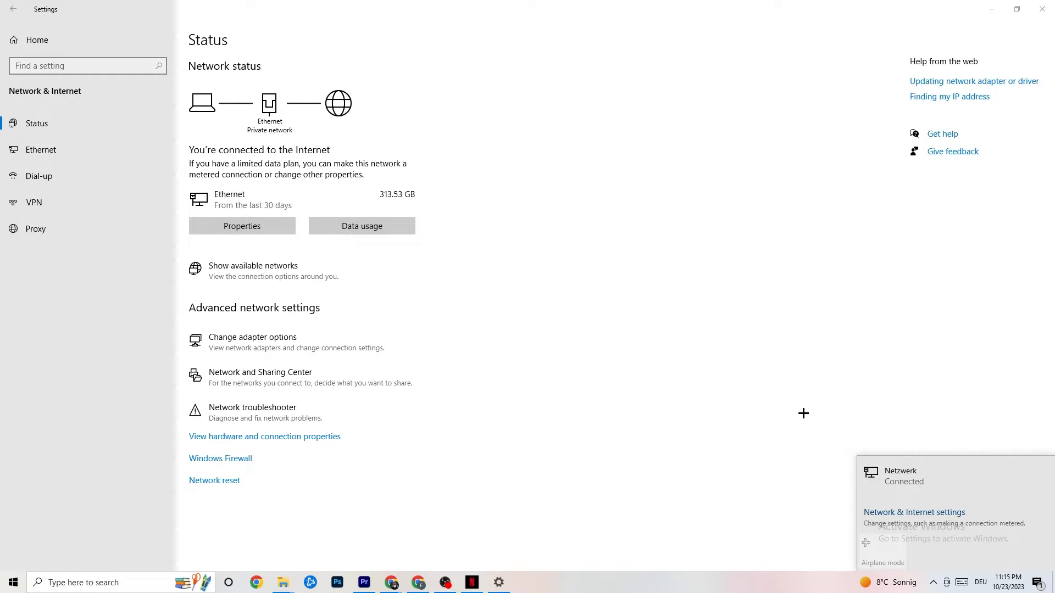
mouse_move(732, 346)
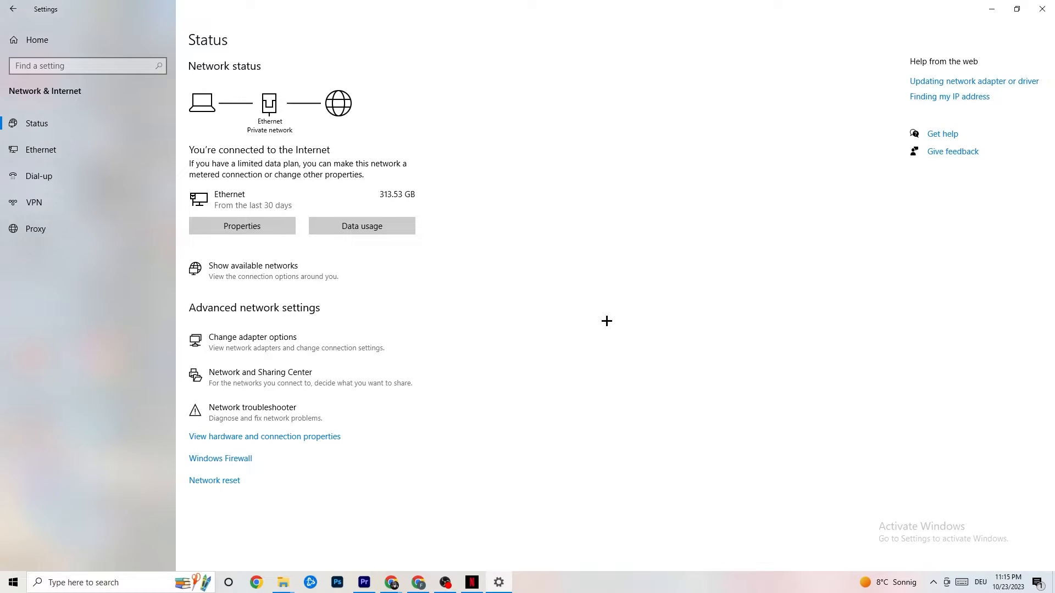
- Leave network settings and reach Windows Update, reporting the PC is up to date
left_click(1042, 9)
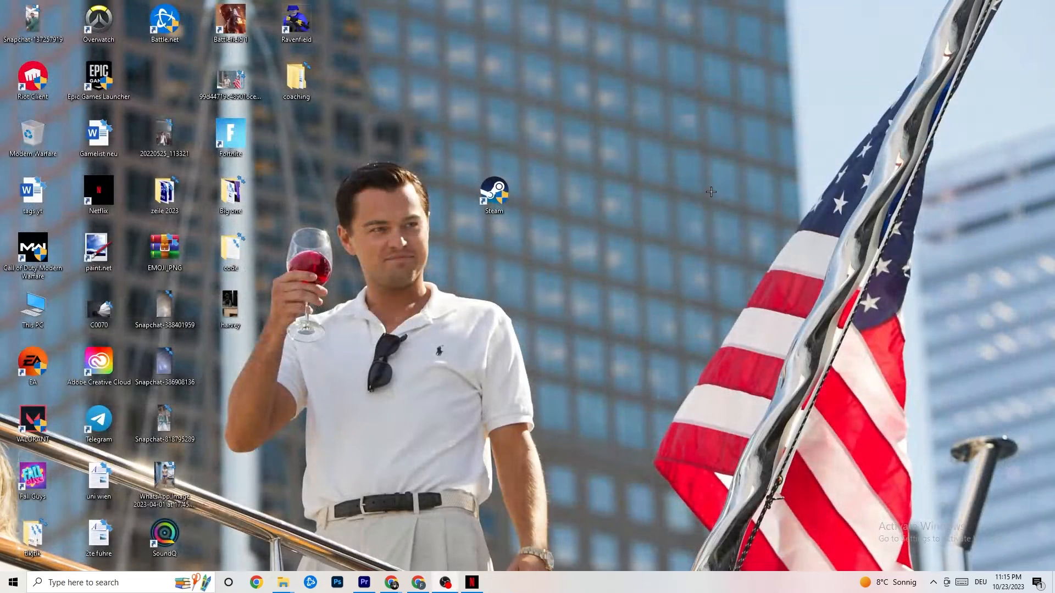
left_click(9, 582)
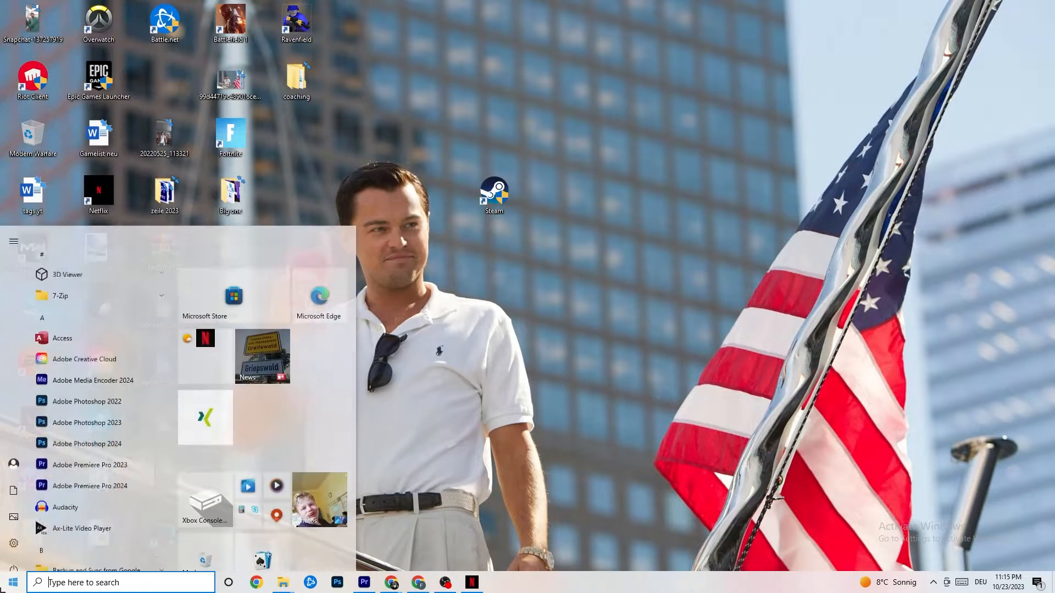
scroll("down", 3)
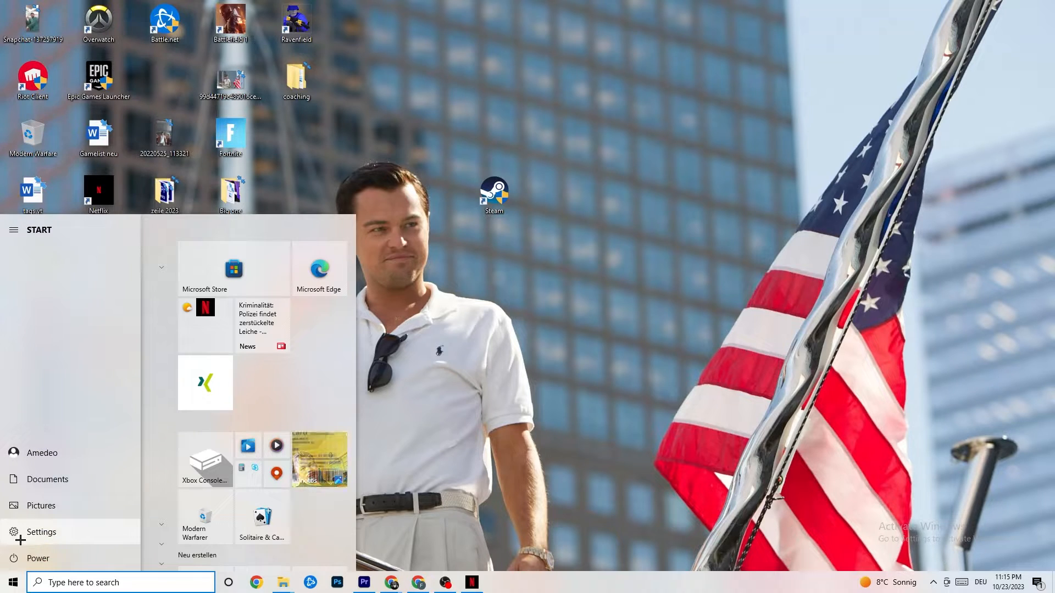
left_click(41, 531)
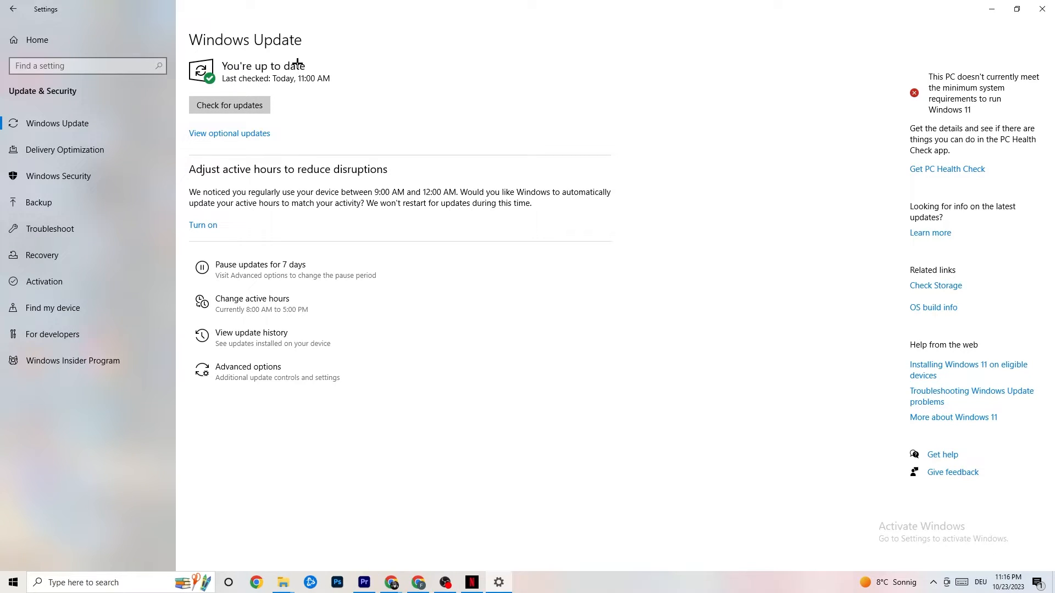
mouse_move(241, 81)
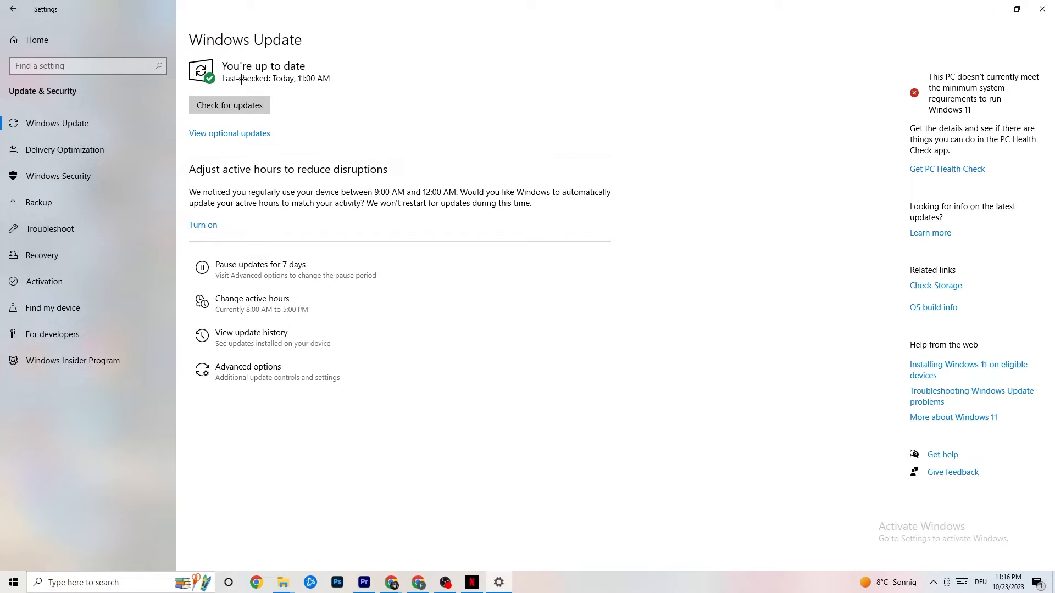
mouse_move(244, 93)
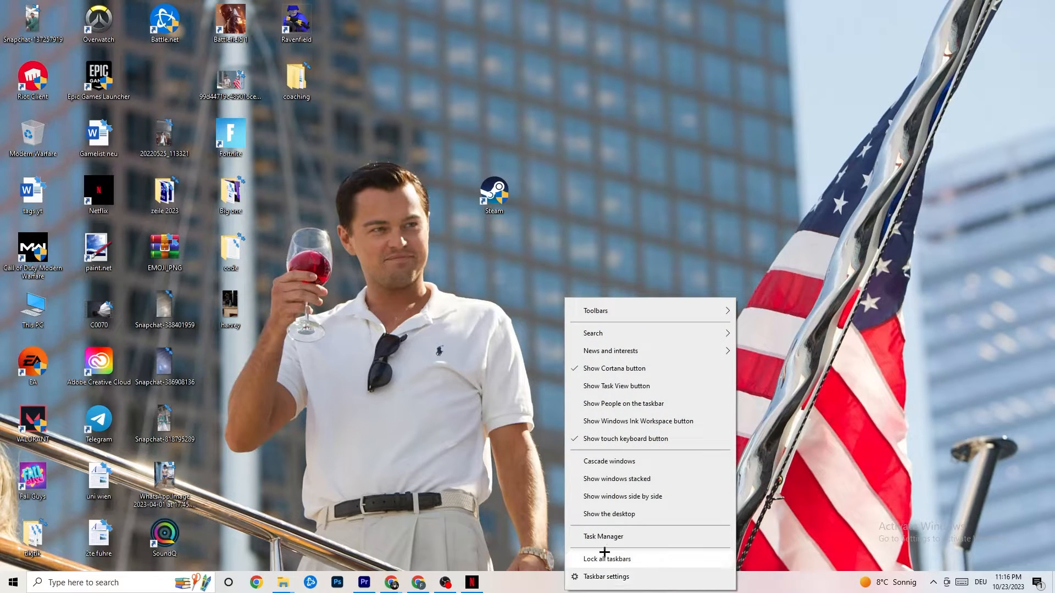
- Run Task Manager maximized on Performance showing the Ethernet throughput graph
left_click(611, 370)
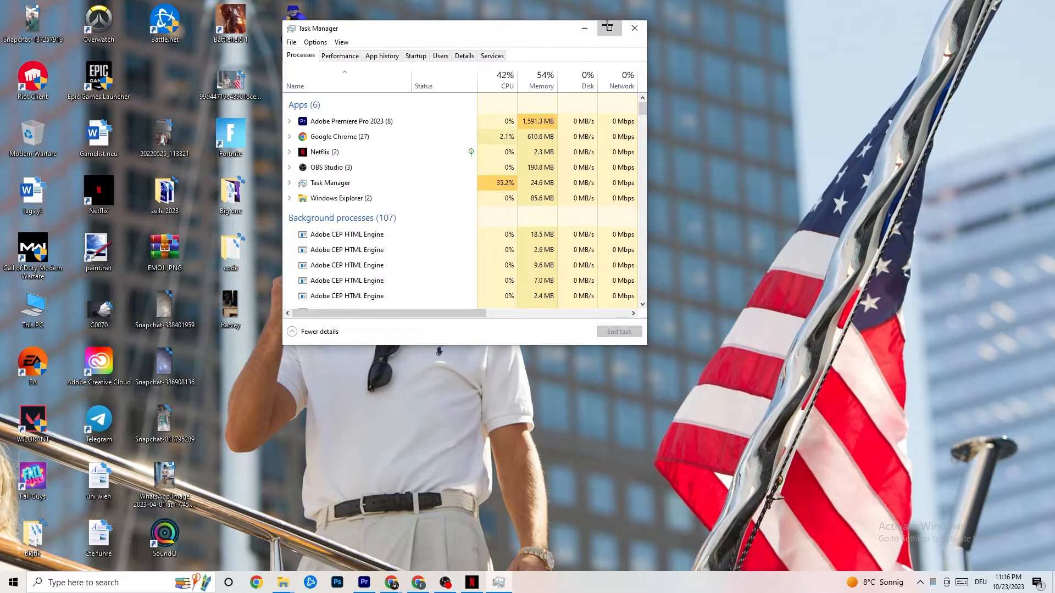
left_click(607, 28)
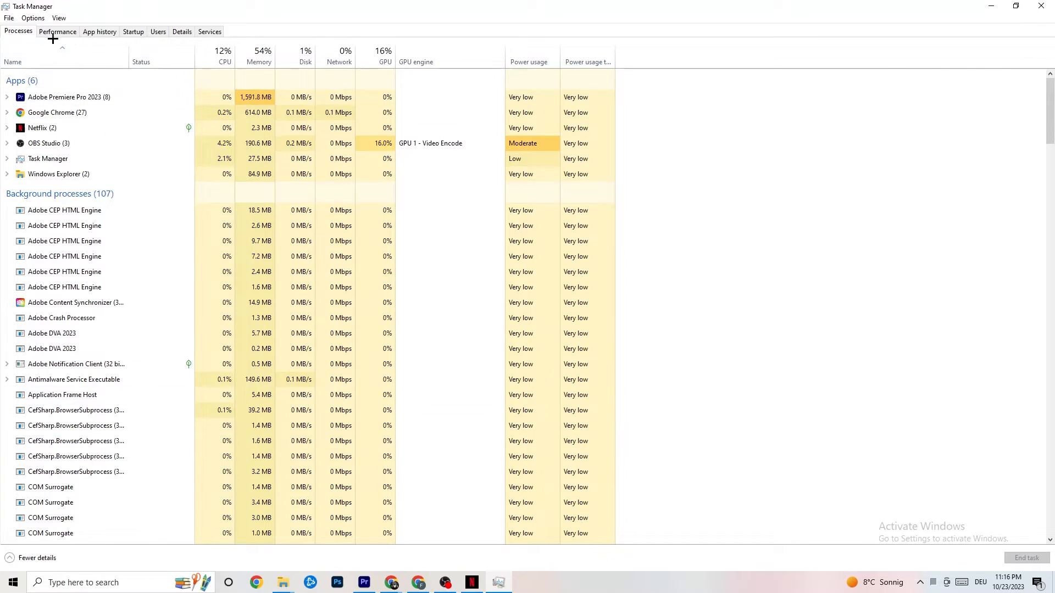
left_click(58, 32)
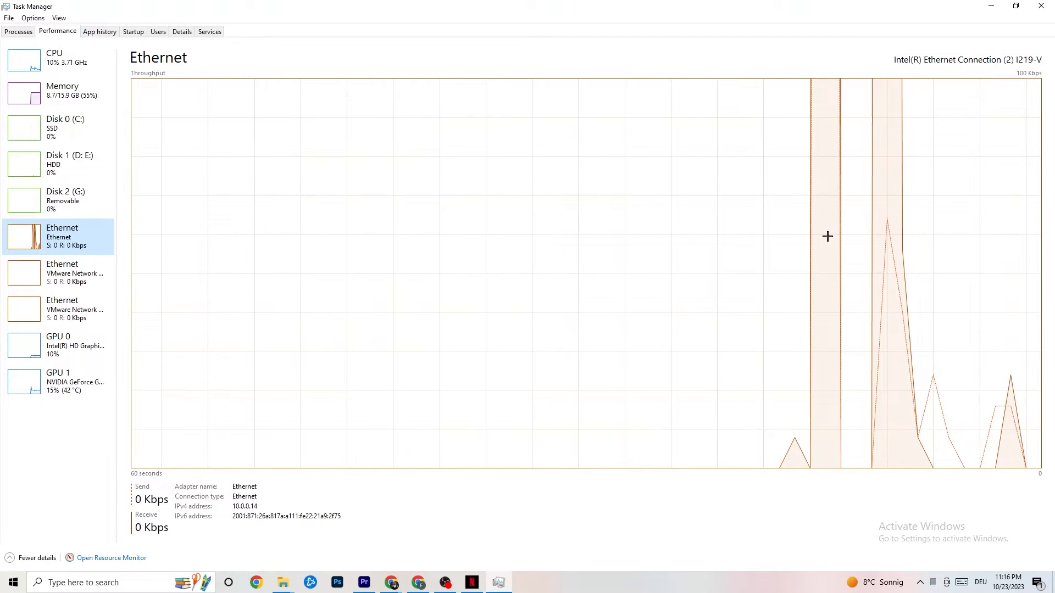
mouse_move(108, 282)
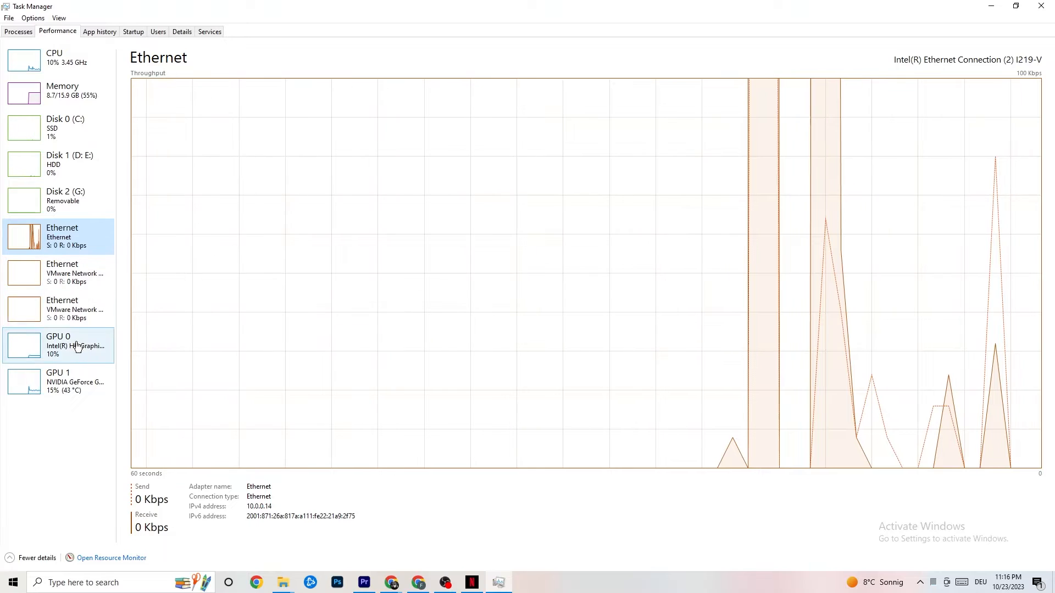
right_click(93, 557)
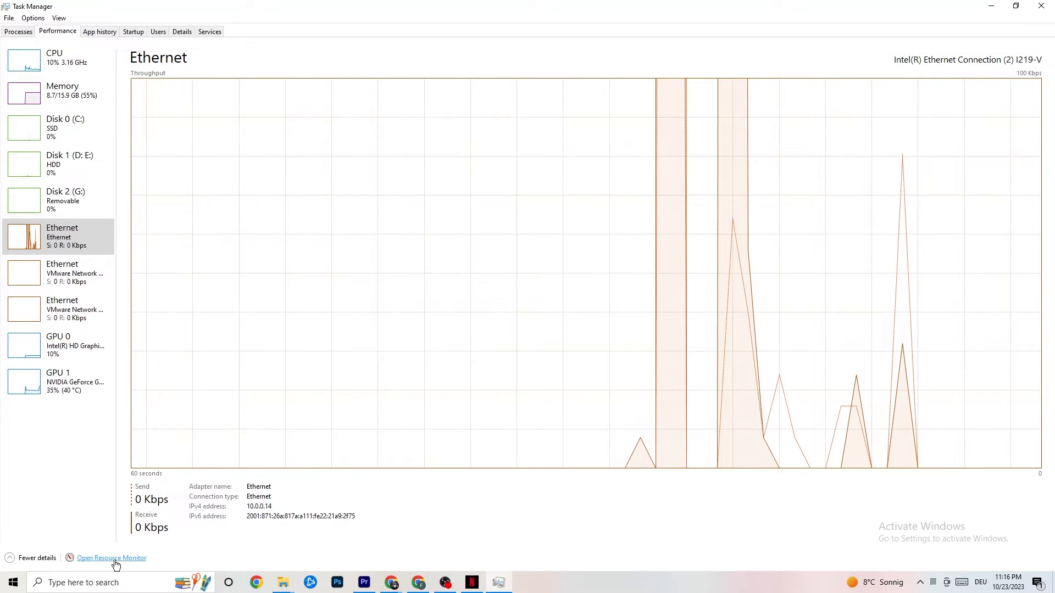
- Show Resource Monitor's Network tab with processes' sent and received bytes, then return to Task Manager
left_click(111, 557)
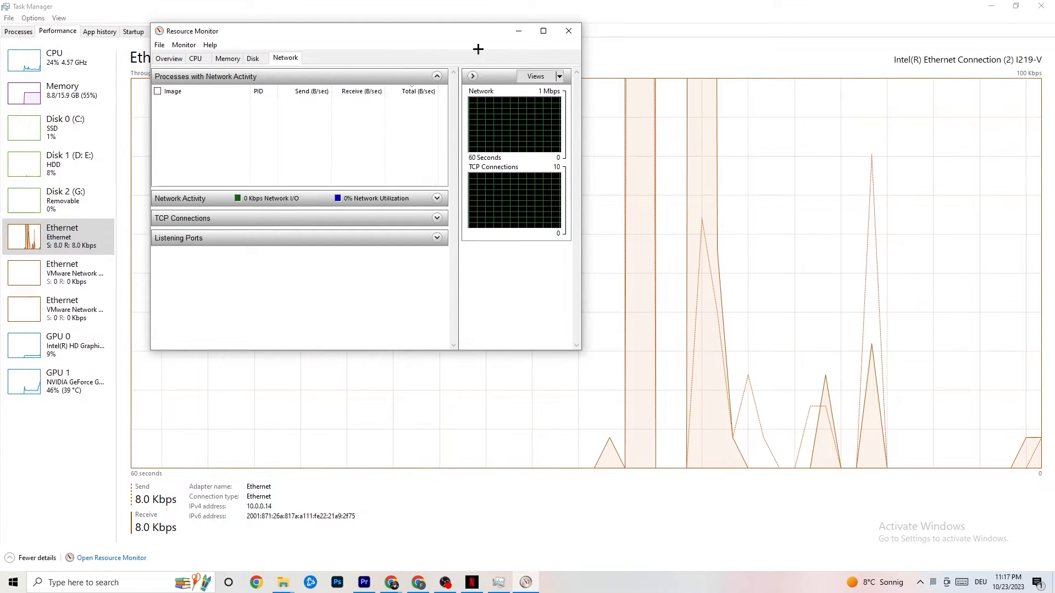
left_click(543, 30)
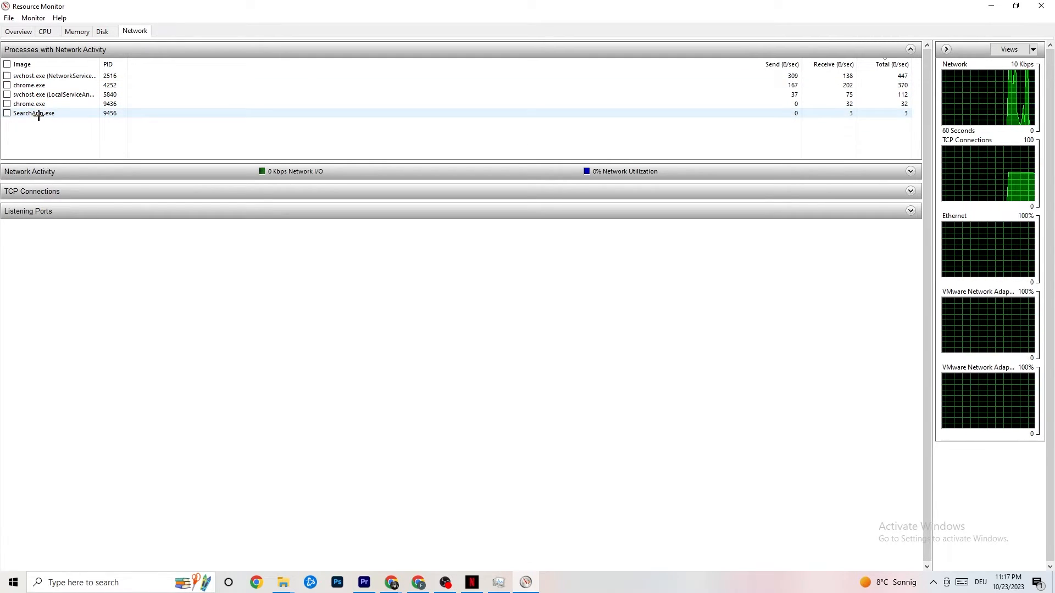
right_click(32, 113)
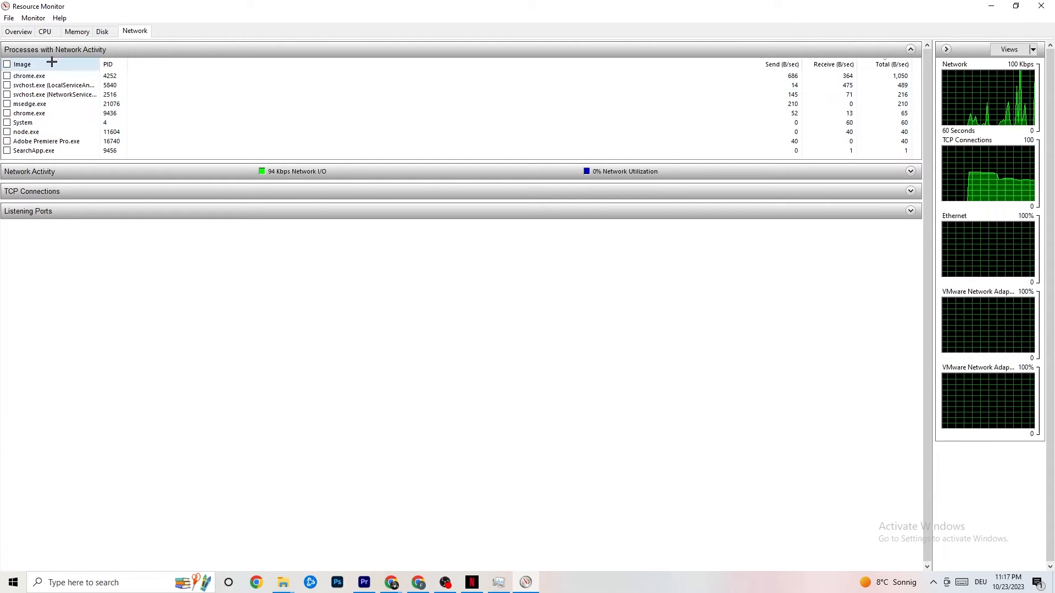
left_click(17, 30)
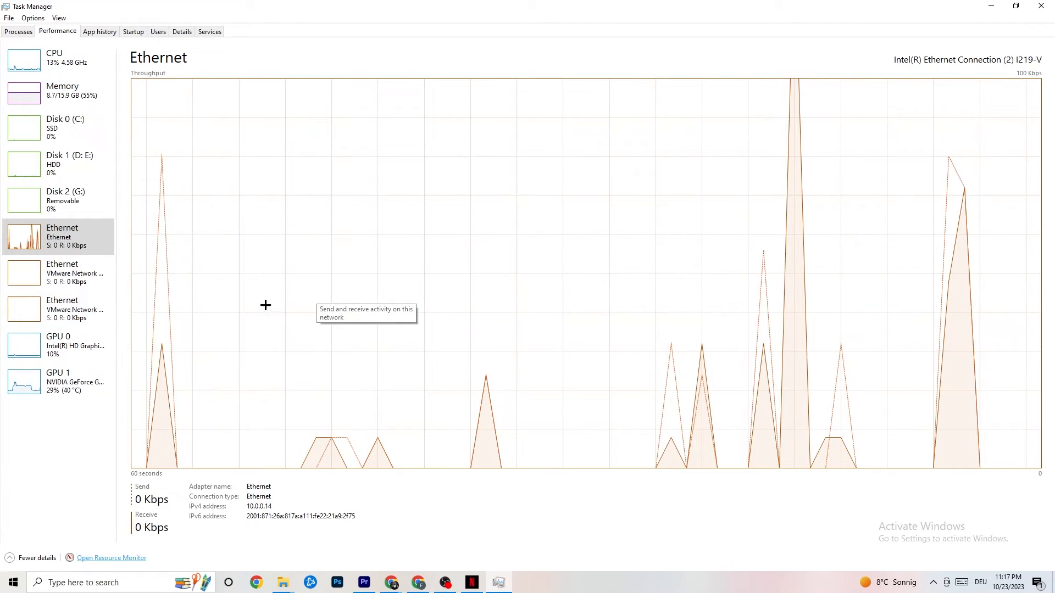
mouse_move(638, 171)
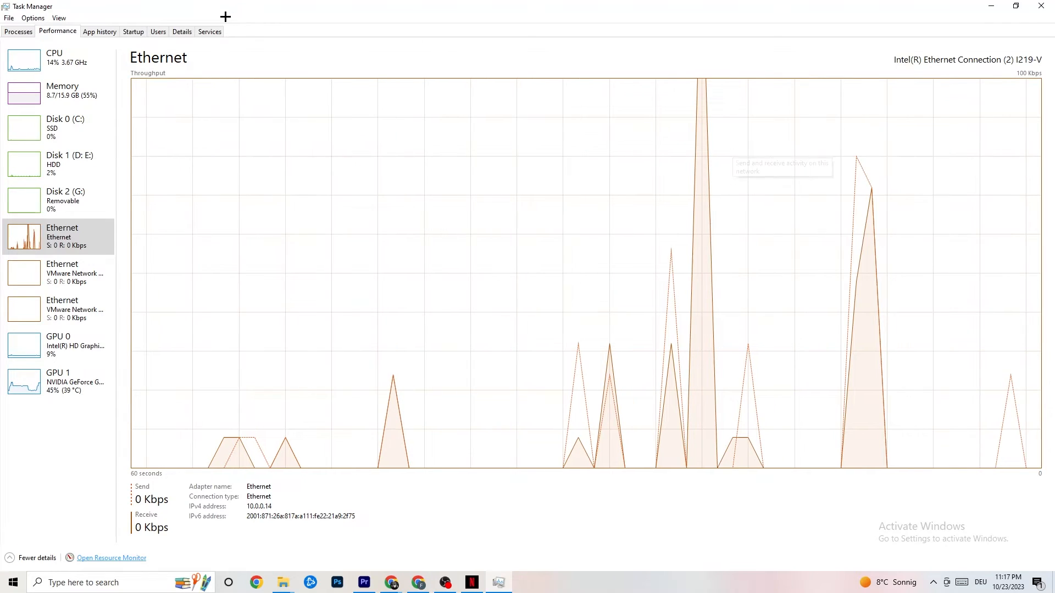
- Close Resource Monitor and Task Manager after reviewing the Ethernet throughput graph
left_click(132, 30)
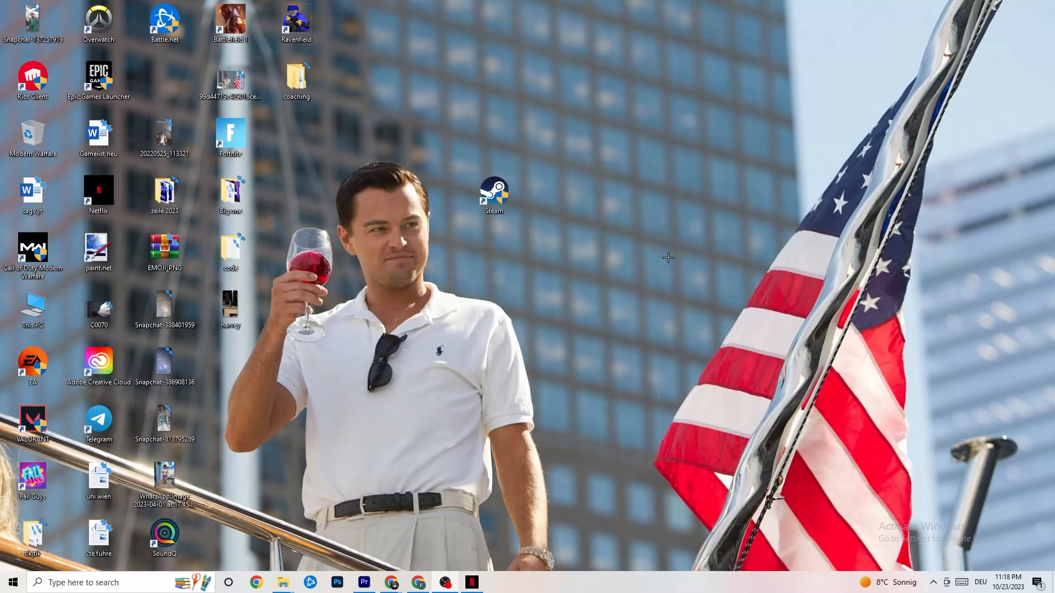
mouse_move(667, 270)
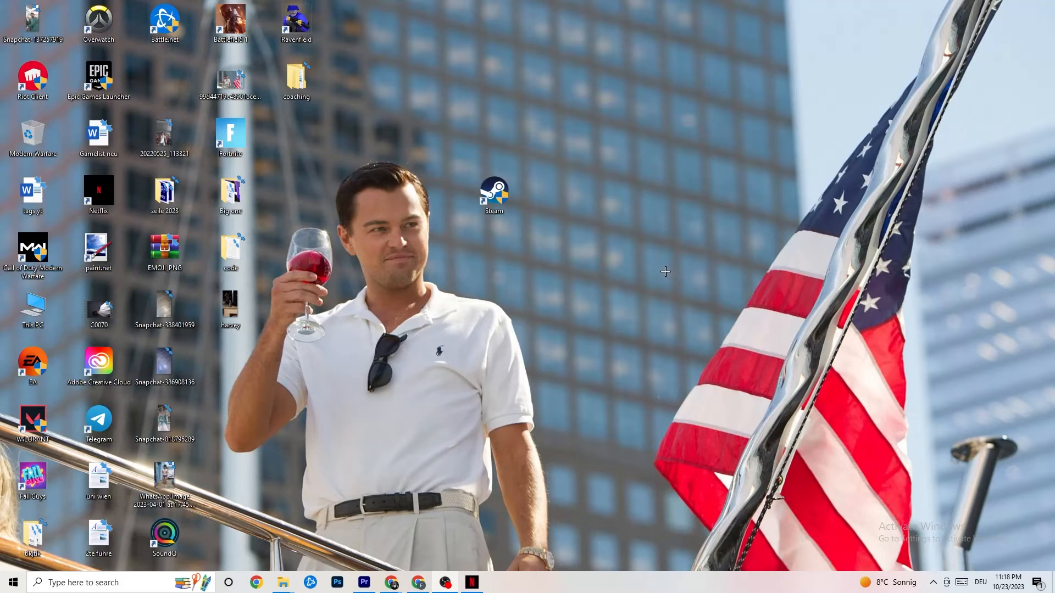
mouse_move(650, 236)
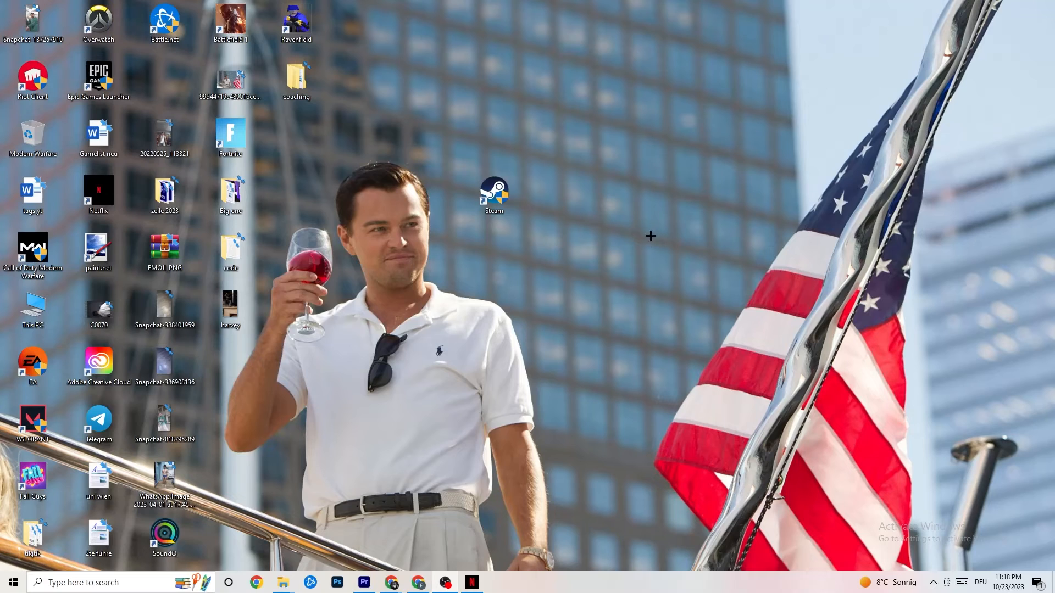
mouse_move(613, 230)
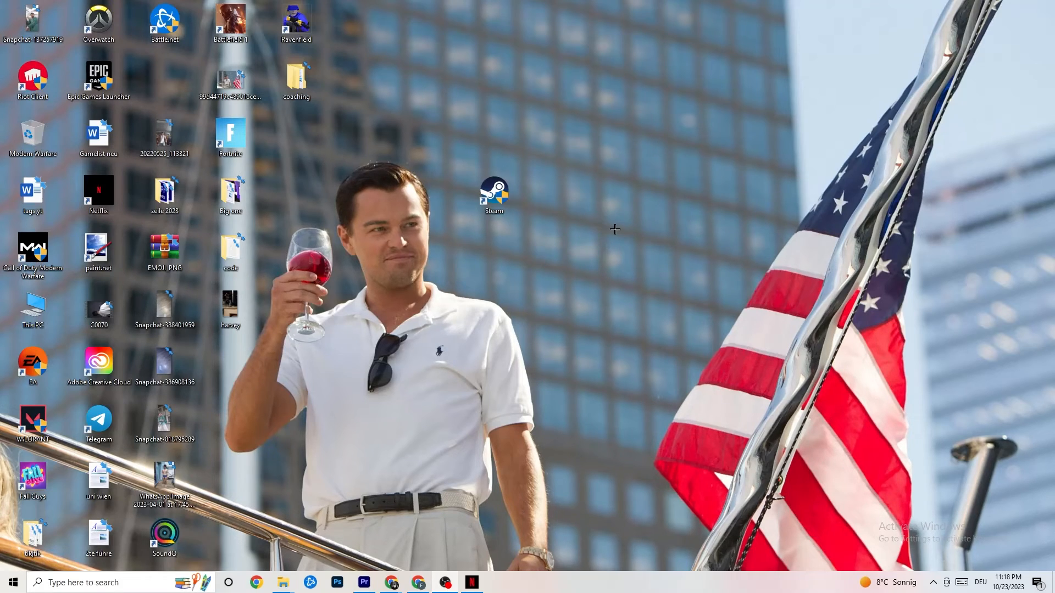
mouse_move(614, 230)
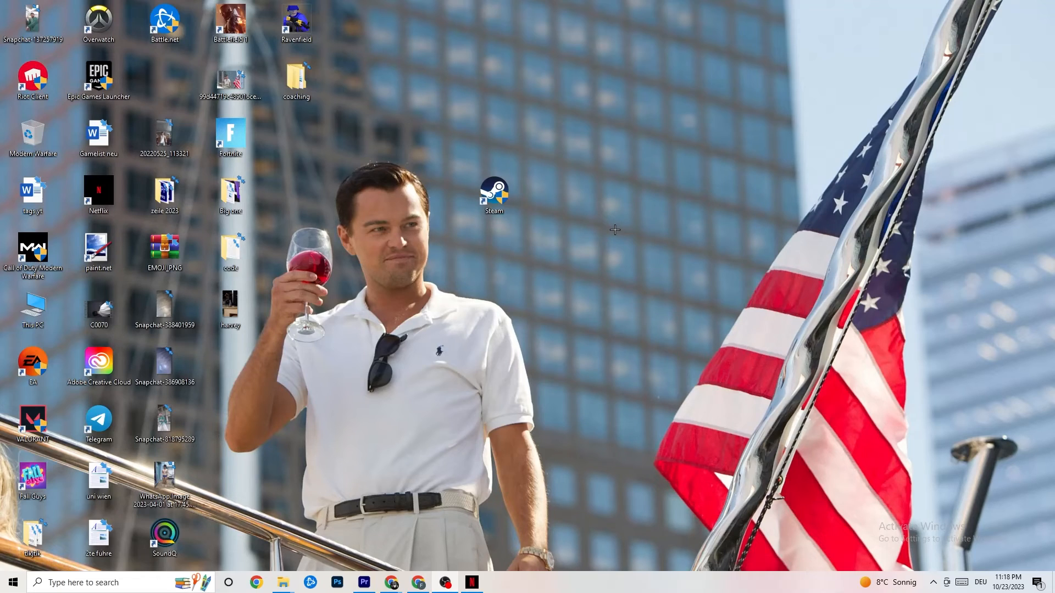